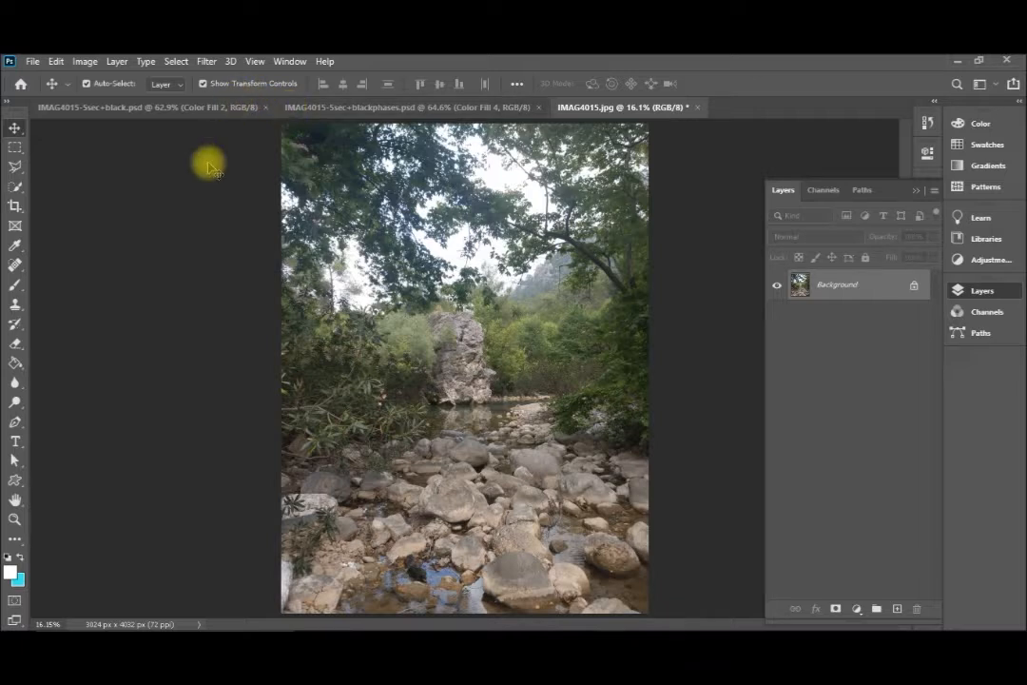
mouse_move(206, 60)
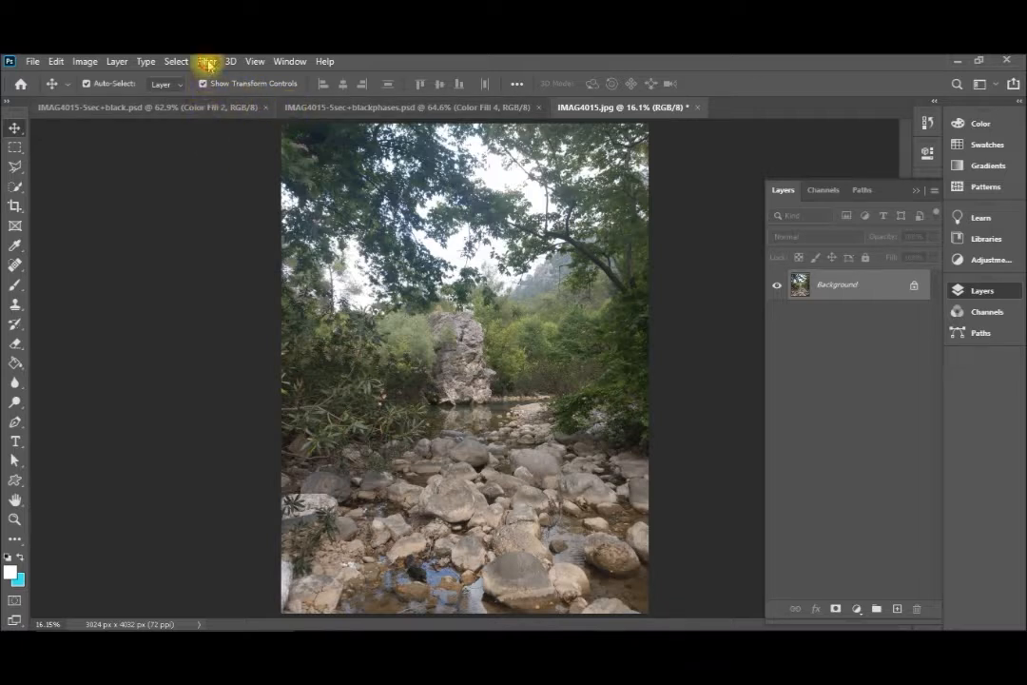
Step: Open the Filter menu to reach Render > Lens Flare
left_click(206, 61)
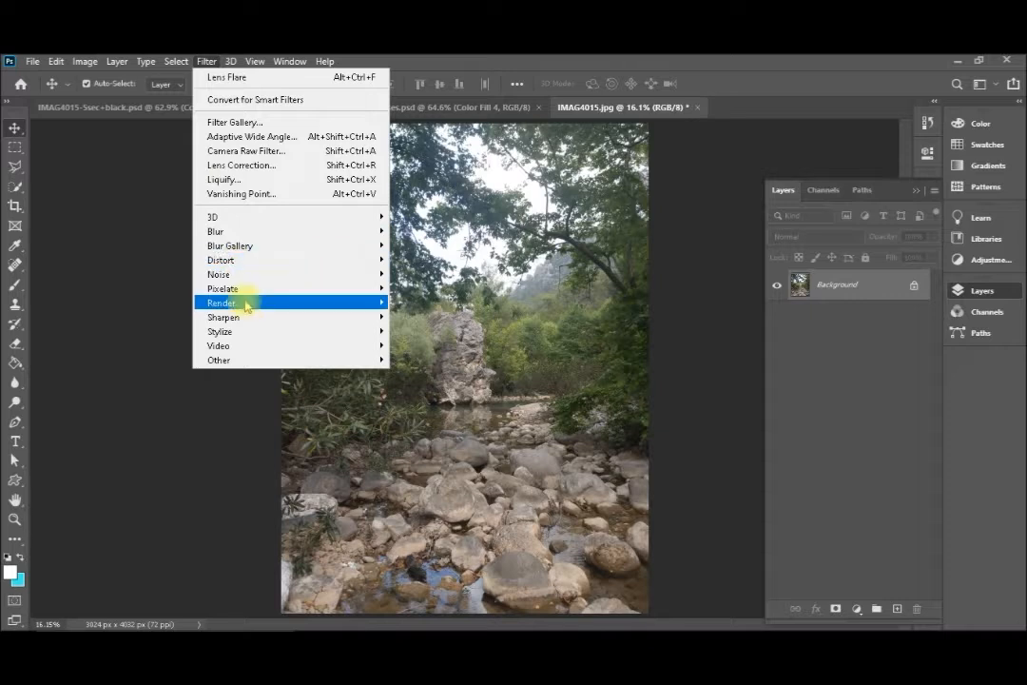
mouse_move(247, 317)
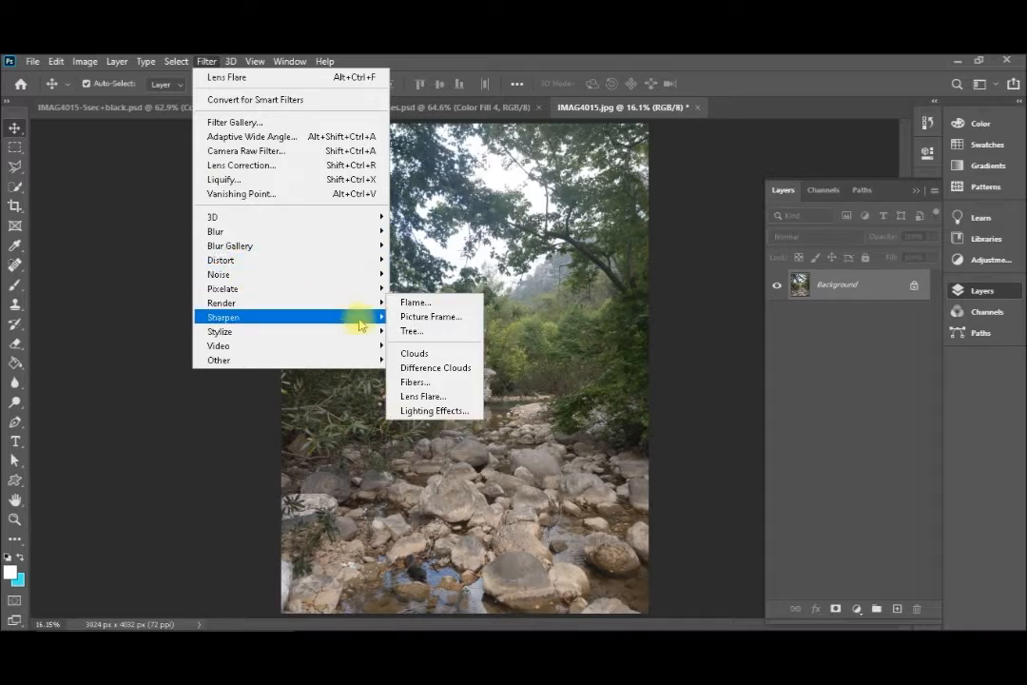
mouse_move(223, 288)
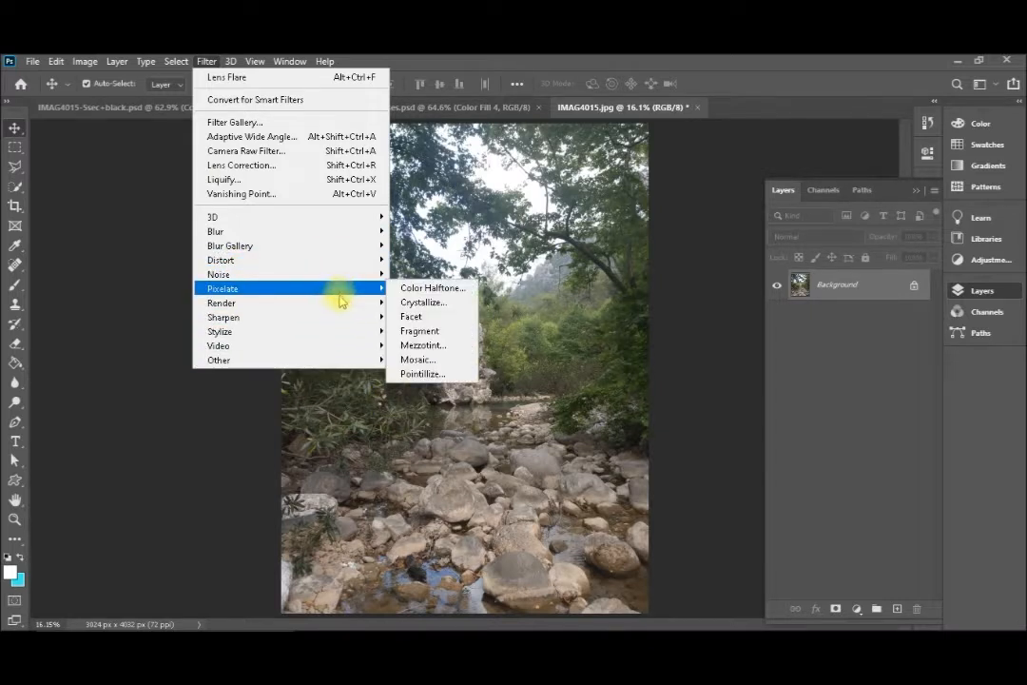
mouse_move(221, 302)
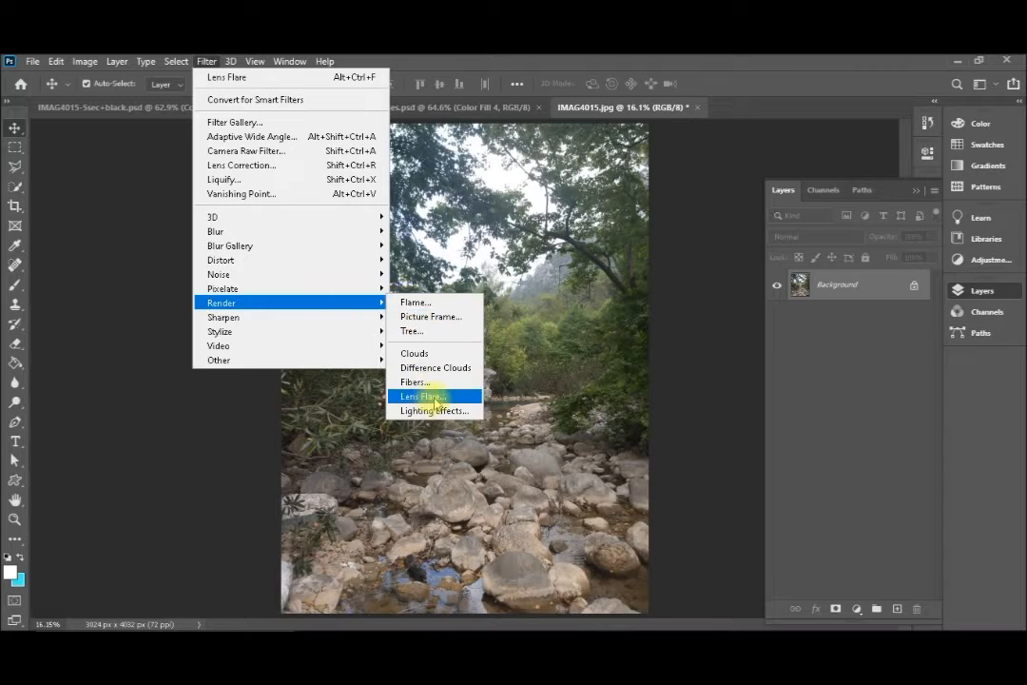
Step: Open Lens Flare and try Movie Prime, then pick 35mm Prime while placing the flare
left_click(422, 396)
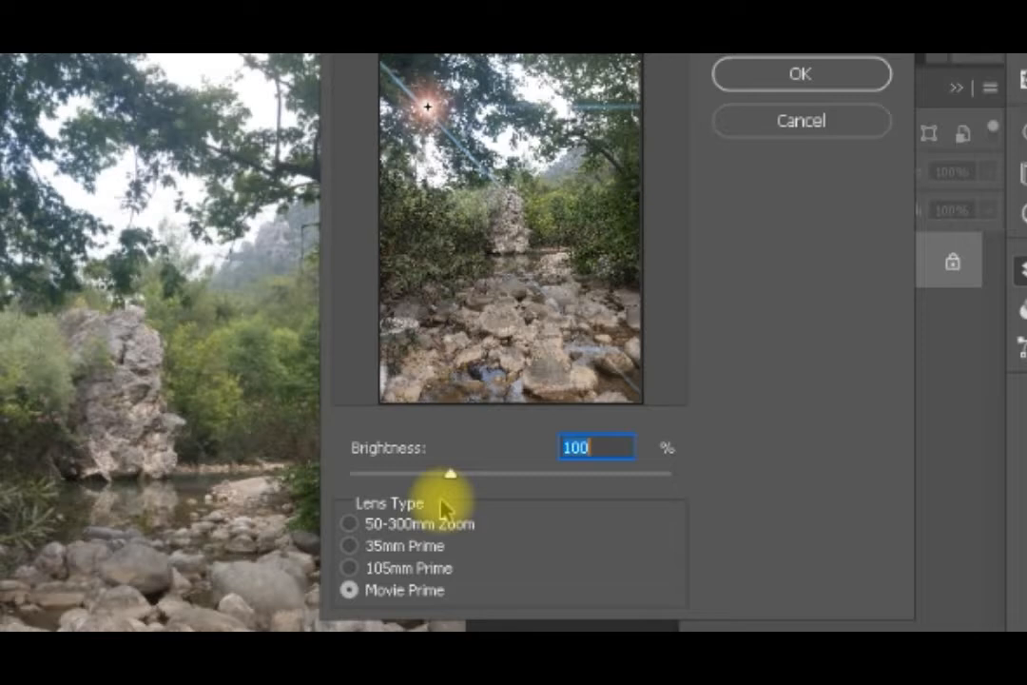
mouse_move(485, 502)
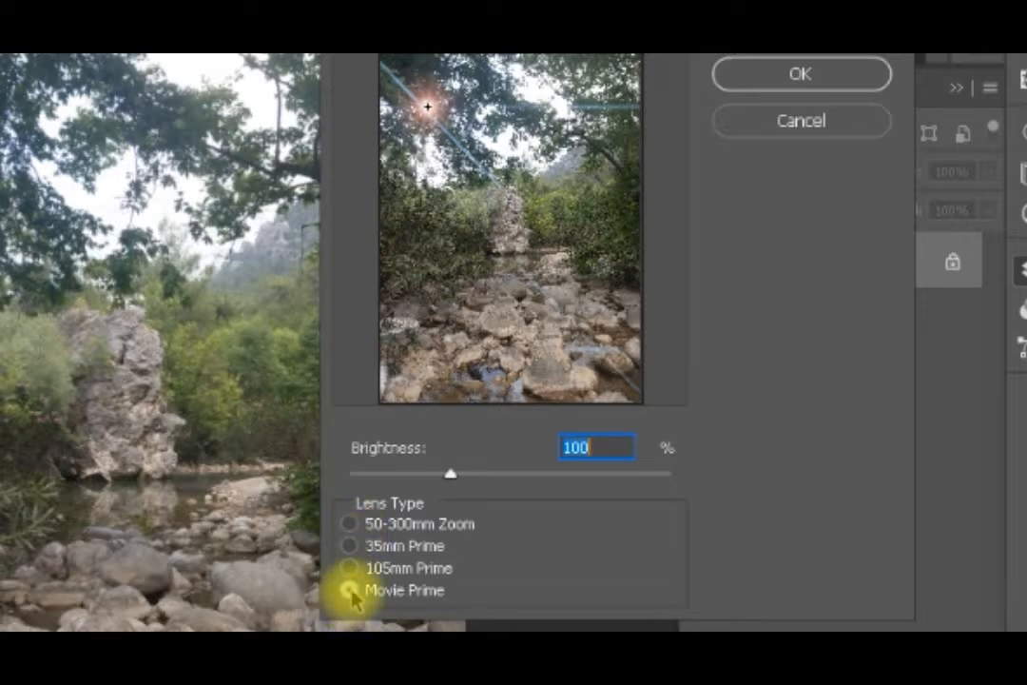
left_click(350, 589)
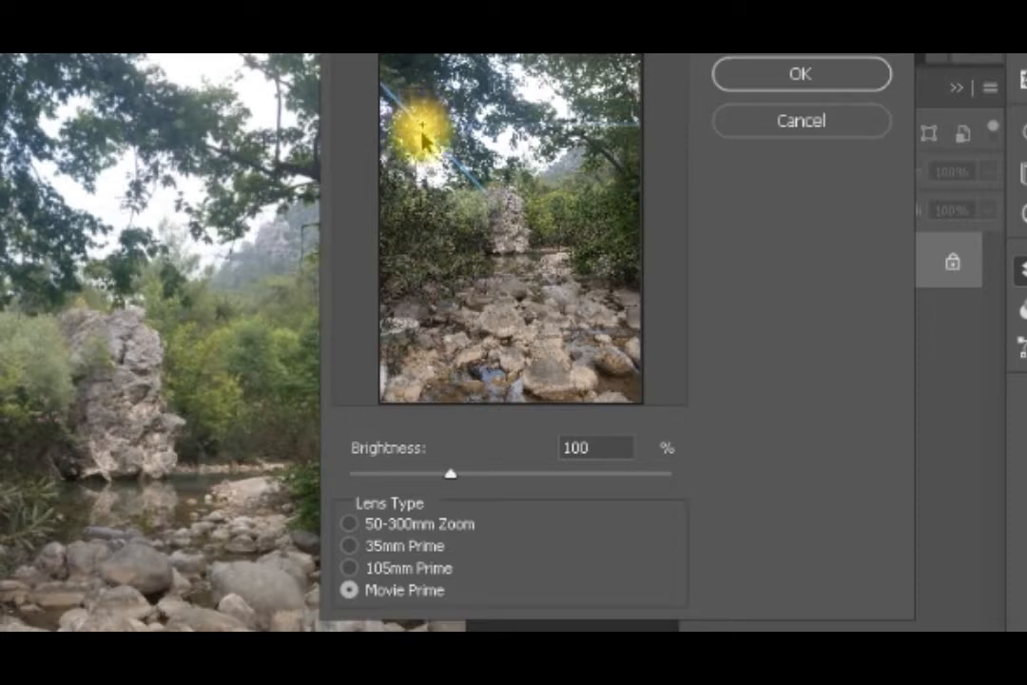
left_click_drag(428, 129, 552, 209)
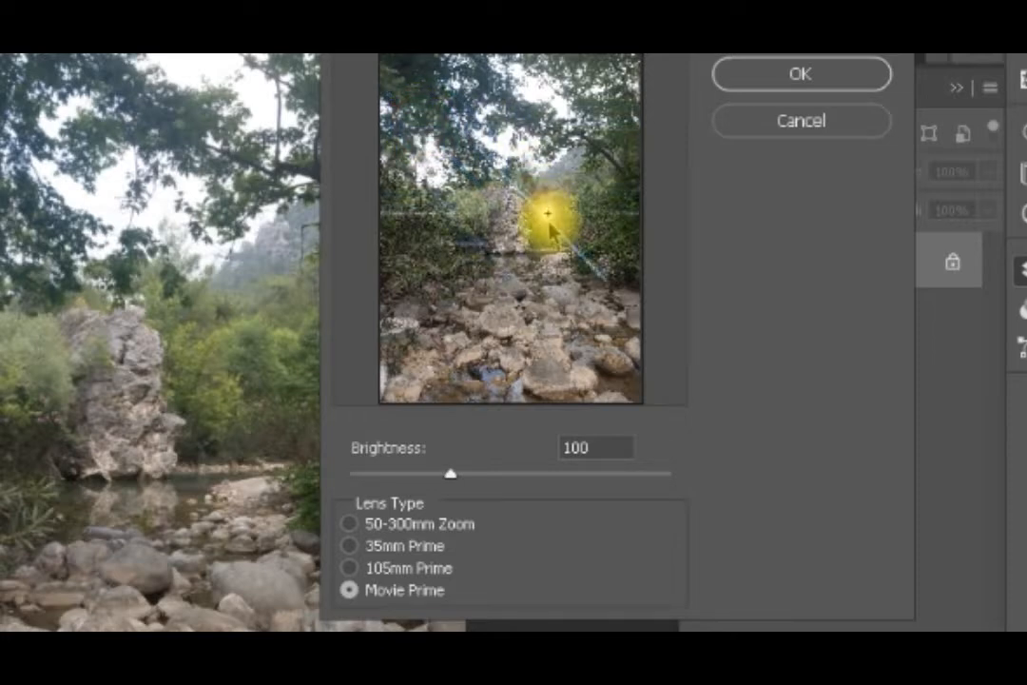
left_click_drag(550, 213, 566, 103)
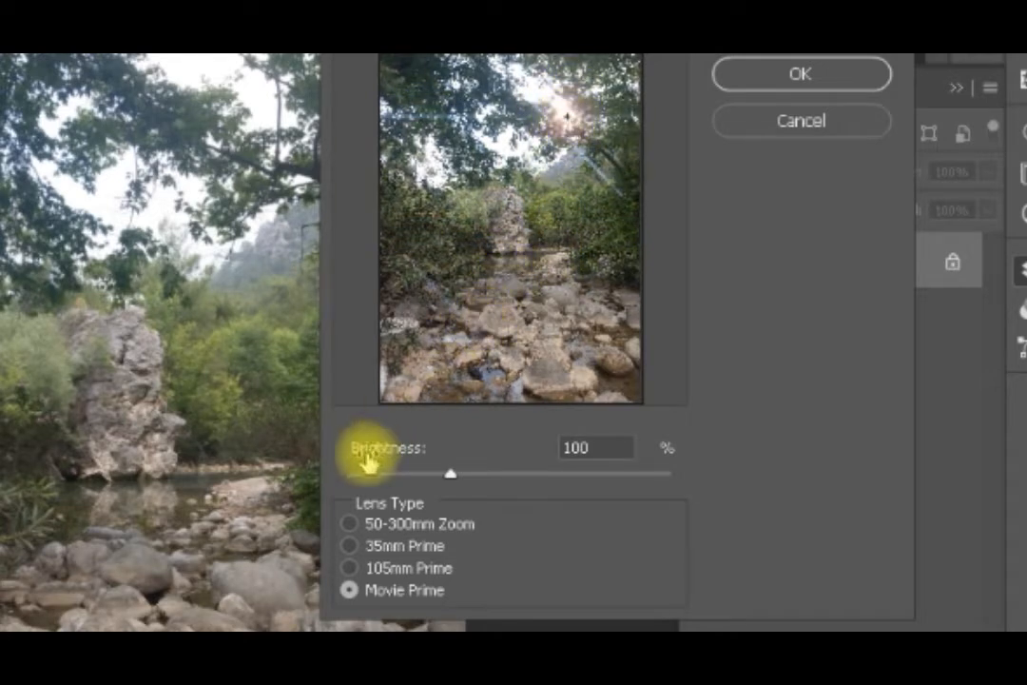
left_click(350, 546)
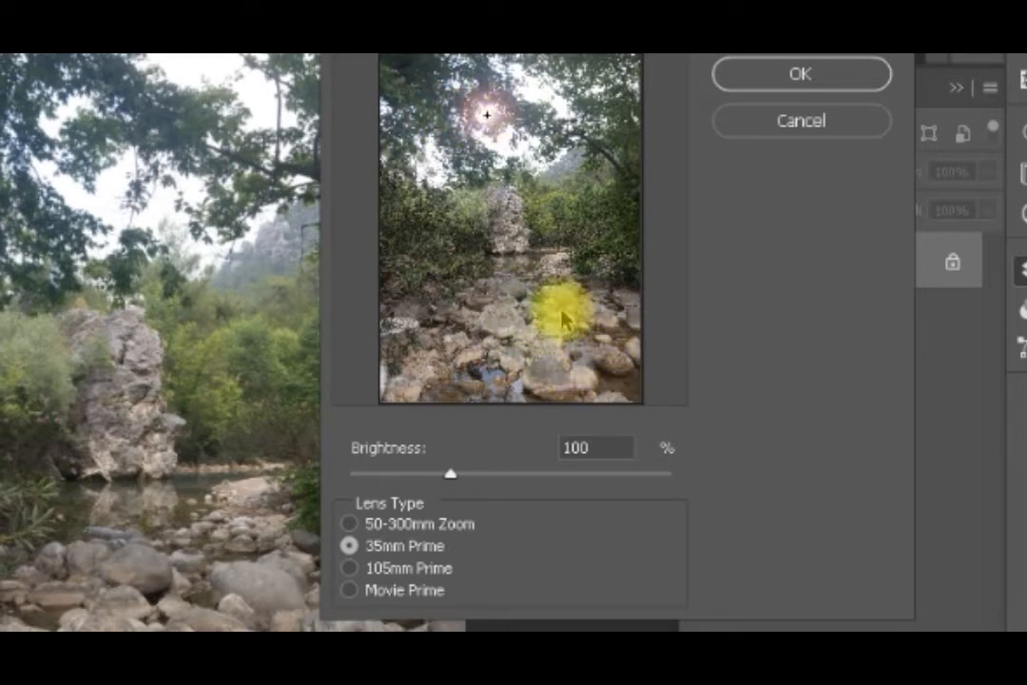
Step: Place the flare centre in the upper treetops and raise Brightness to 166%
left_click_drag(557, 319, 485, 114)
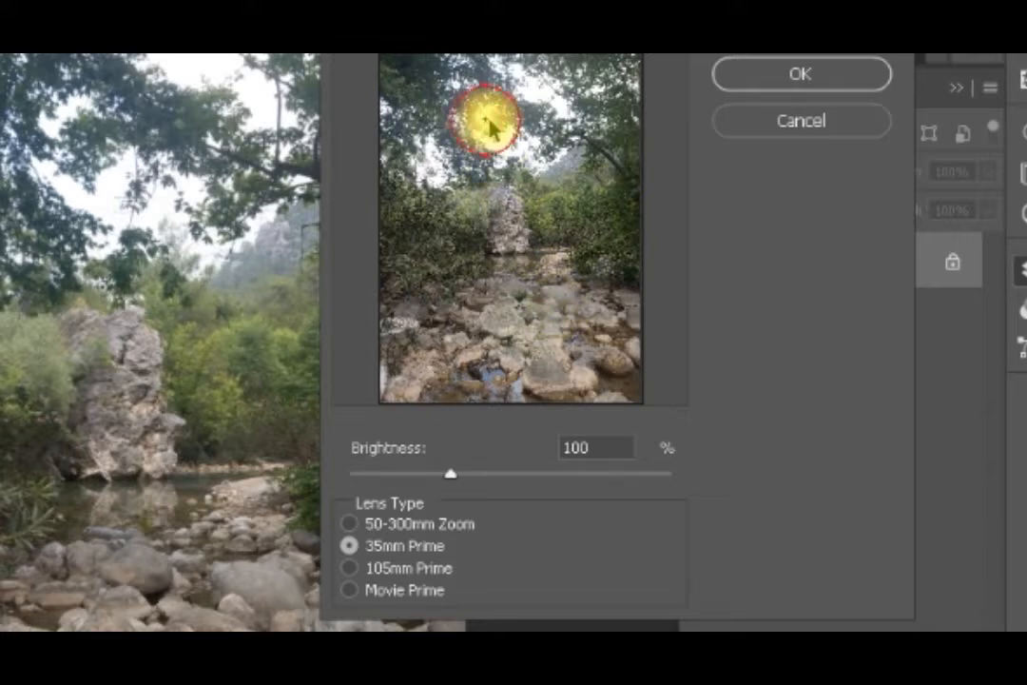
left_click_drag(485, 114, 556, 114)
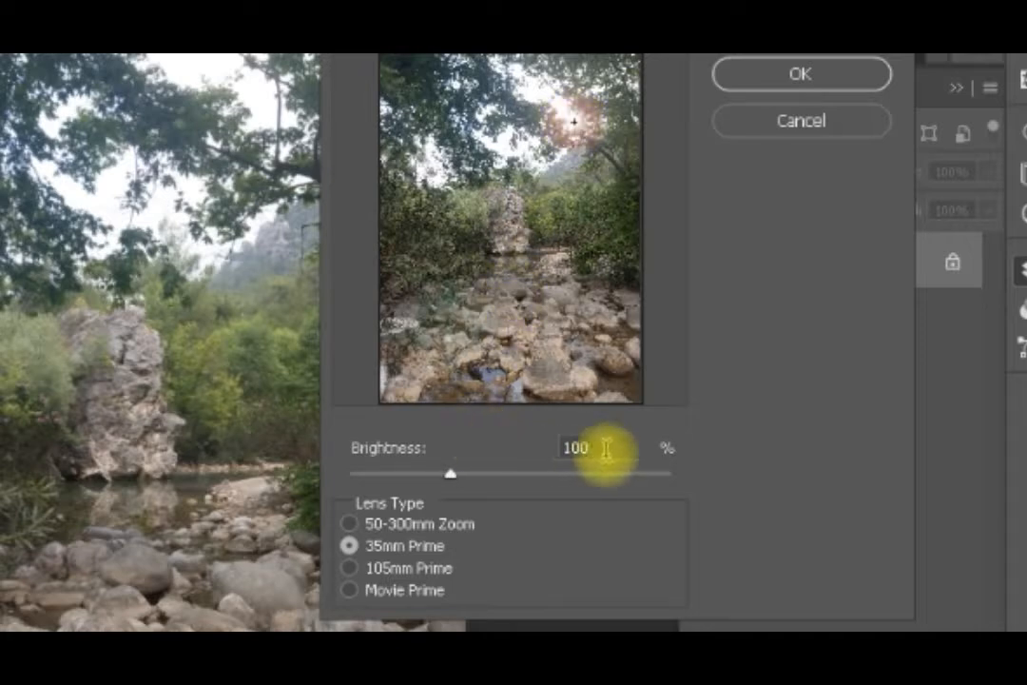
mouse_move(451, 476)
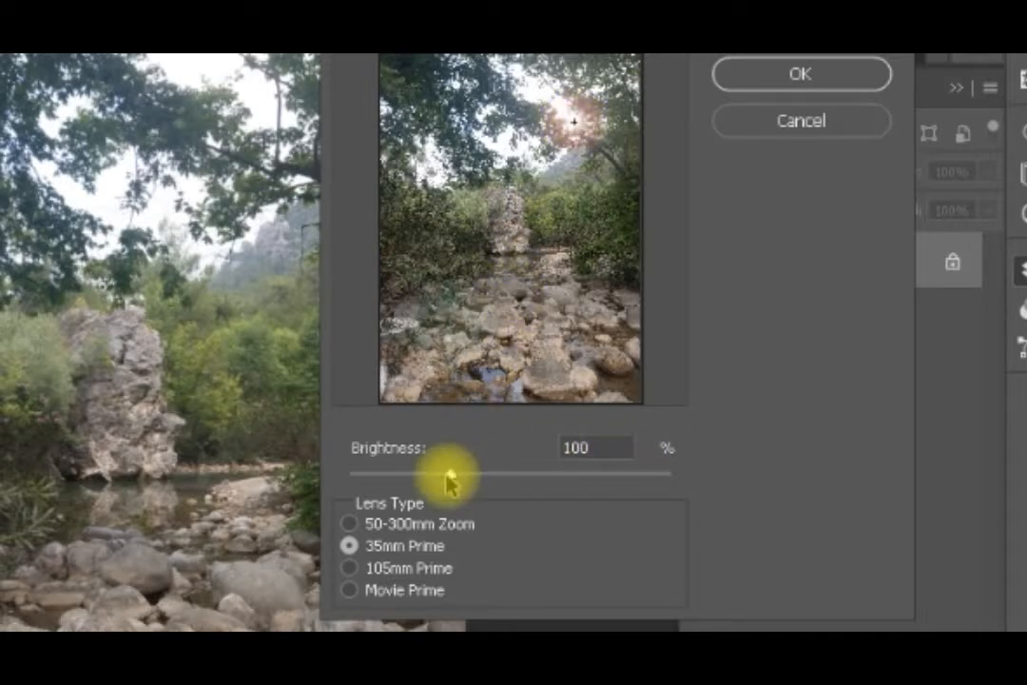
left_click_drag(452, 470, 499, 481)
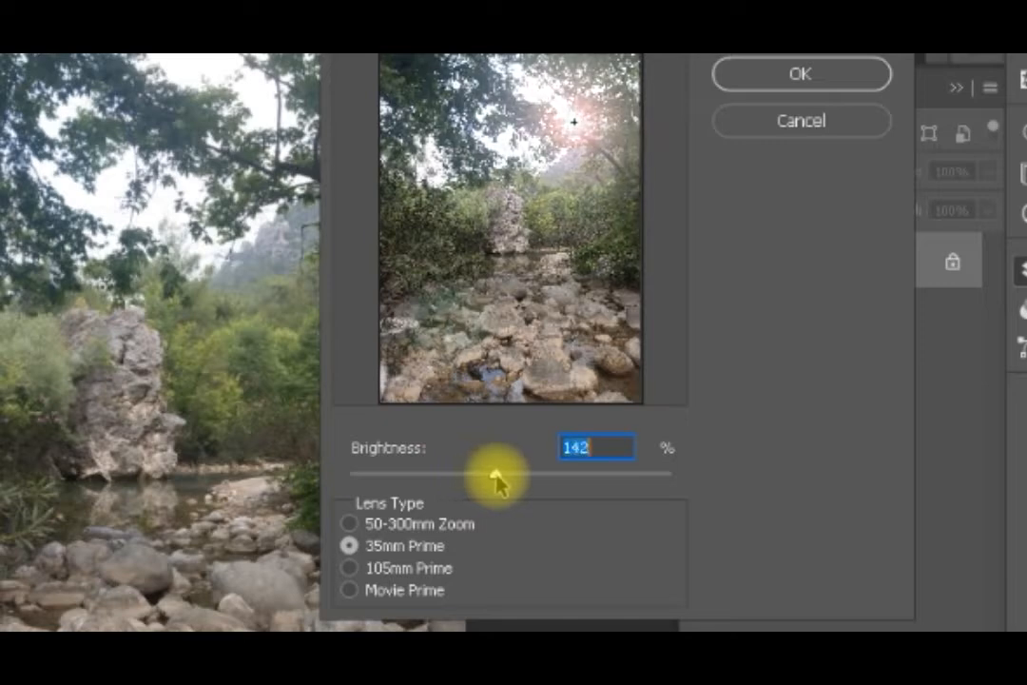
left_click_drag(494, 473, 523, 472)
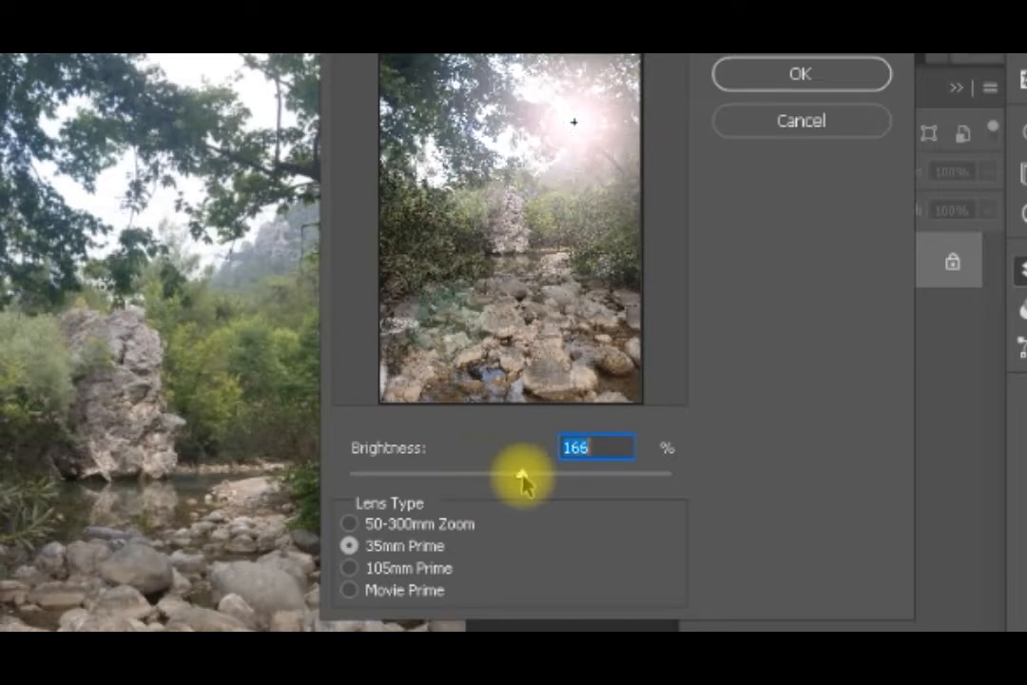
mouse_move(701, 121)
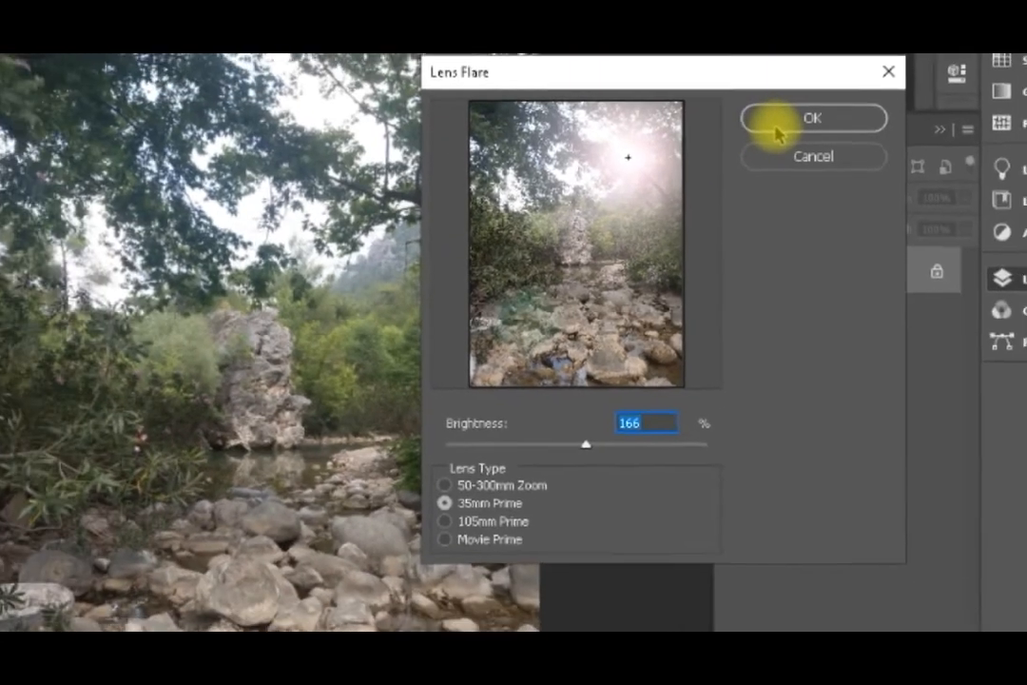
Step: Close the Lens Flare dialog and return to the stream photo
left_click(812, 118)
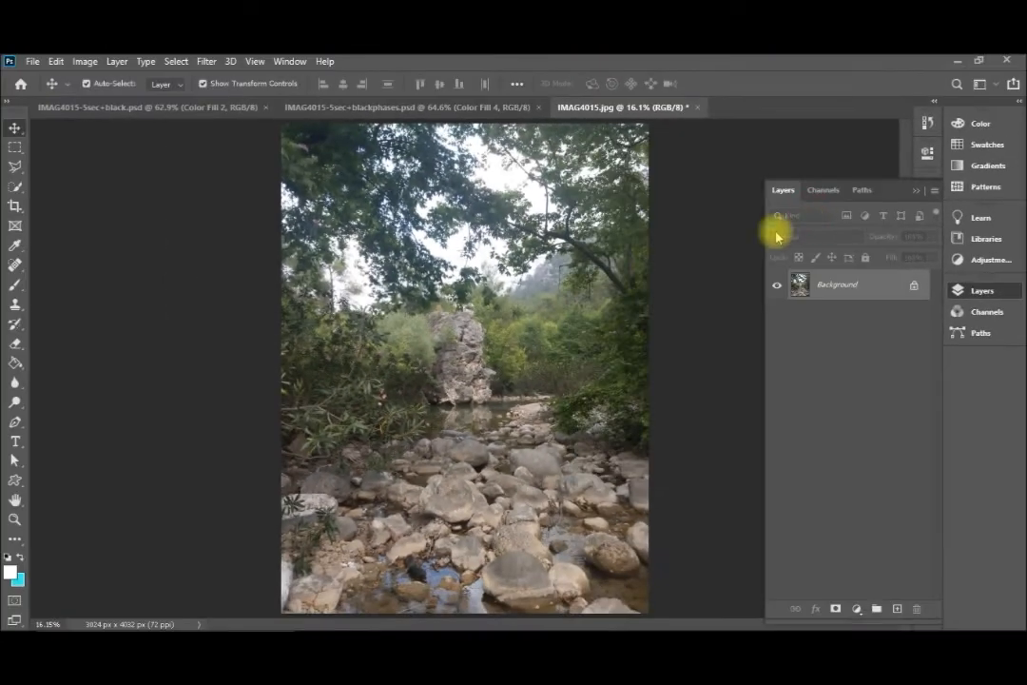
mouse_move(727, 278)
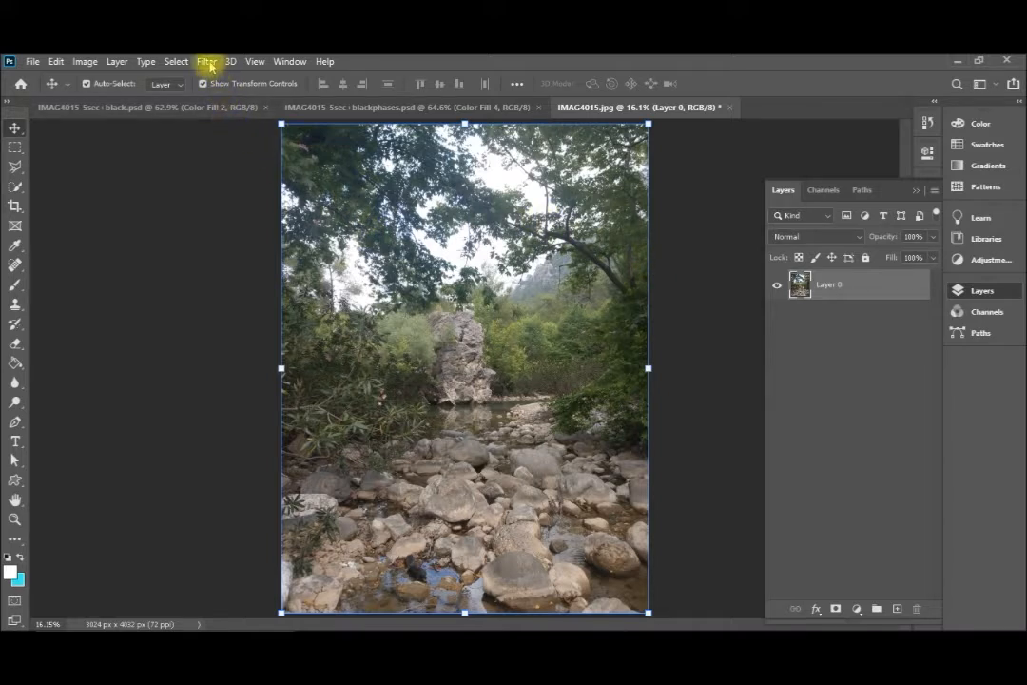
Step: Run Filter > Convert for Smart Filters and confirm the smart object notice
left_click(206, 61)
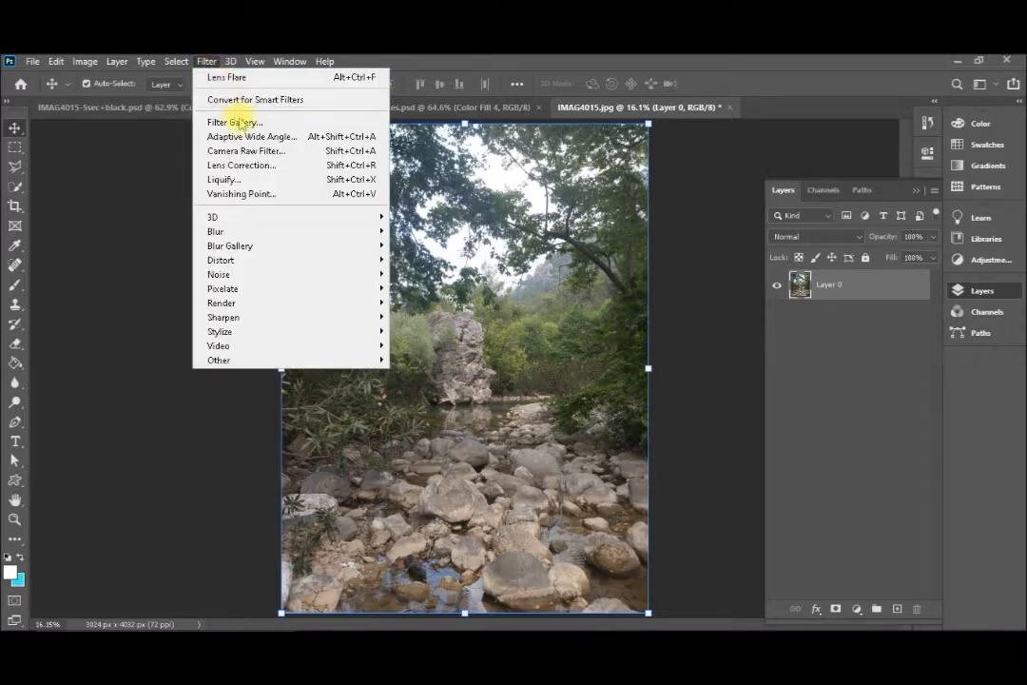
mouse_move(255, 100)
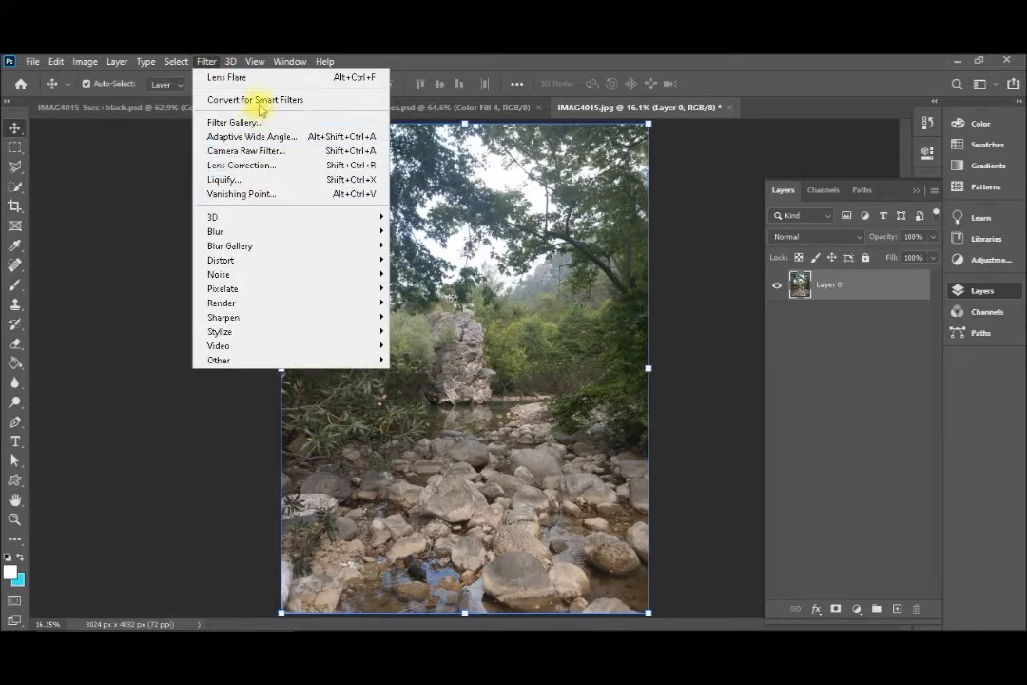
left_click(255, 99)
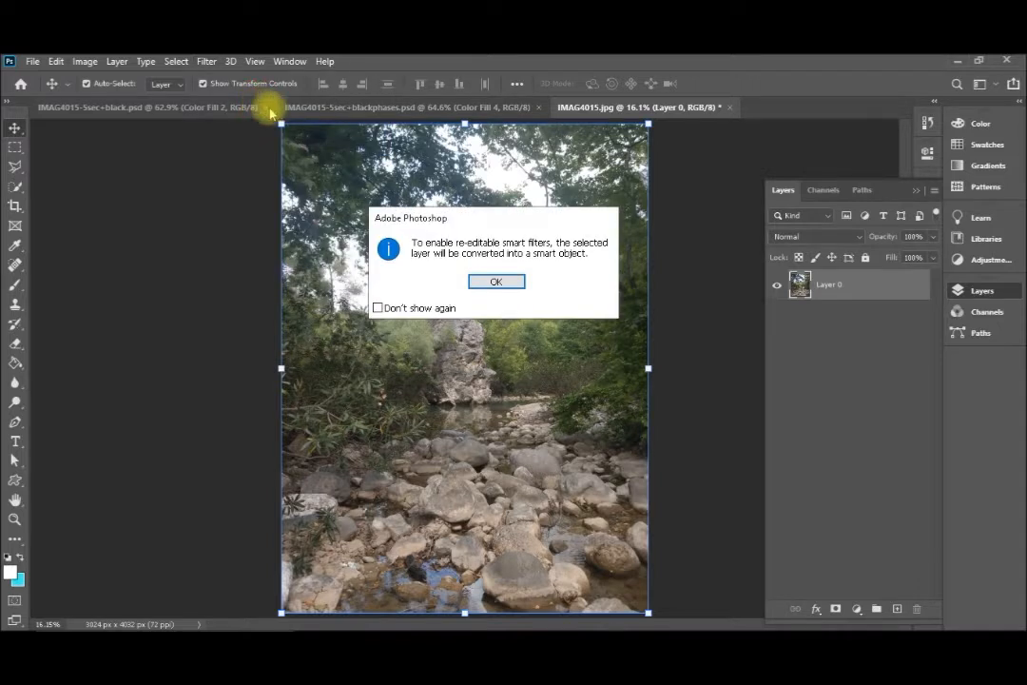
left_click(495, 281)
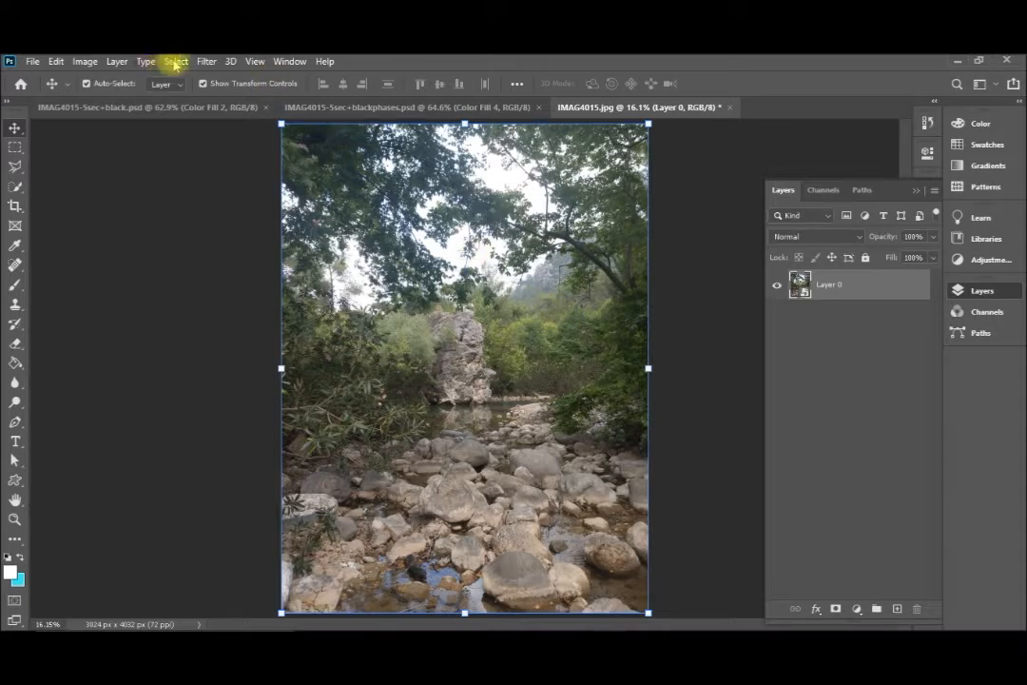
Step: Apply a Movie Prime Lens Flare at 199% brightness as a smart filter
left_click(206, 61)
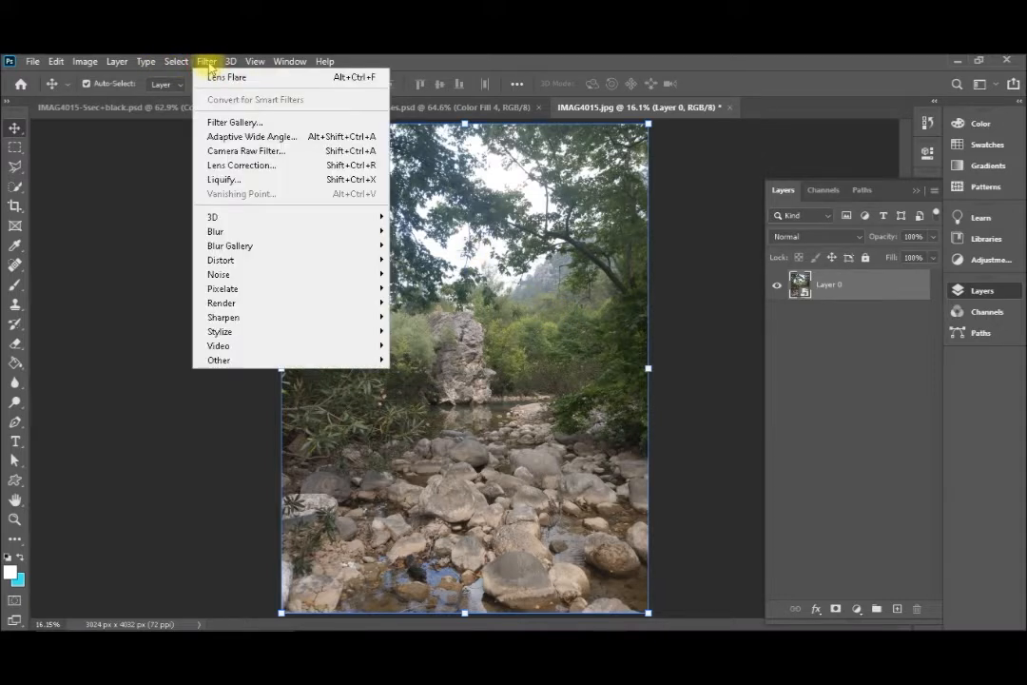
mouse_move(221, 302)
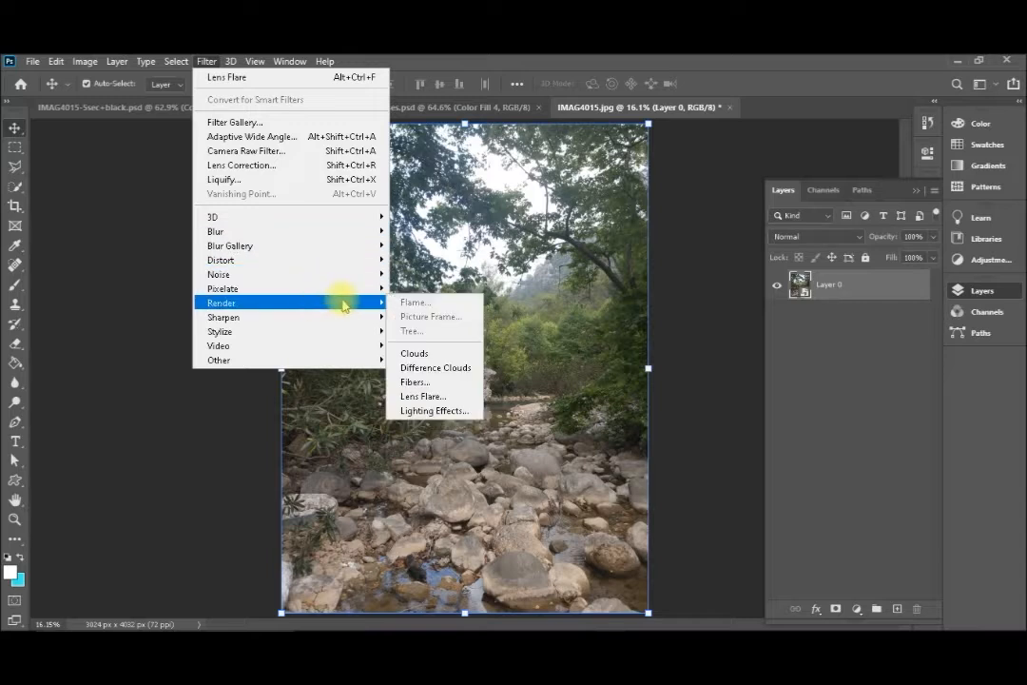
mouse_move(423, 395)
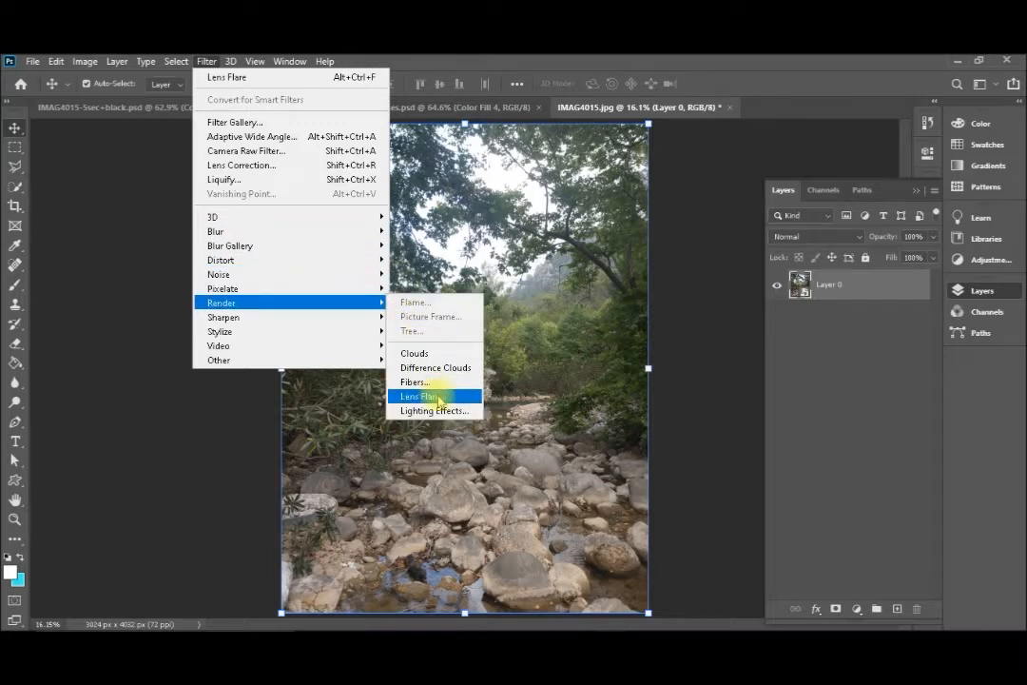
left_click(421, 395)
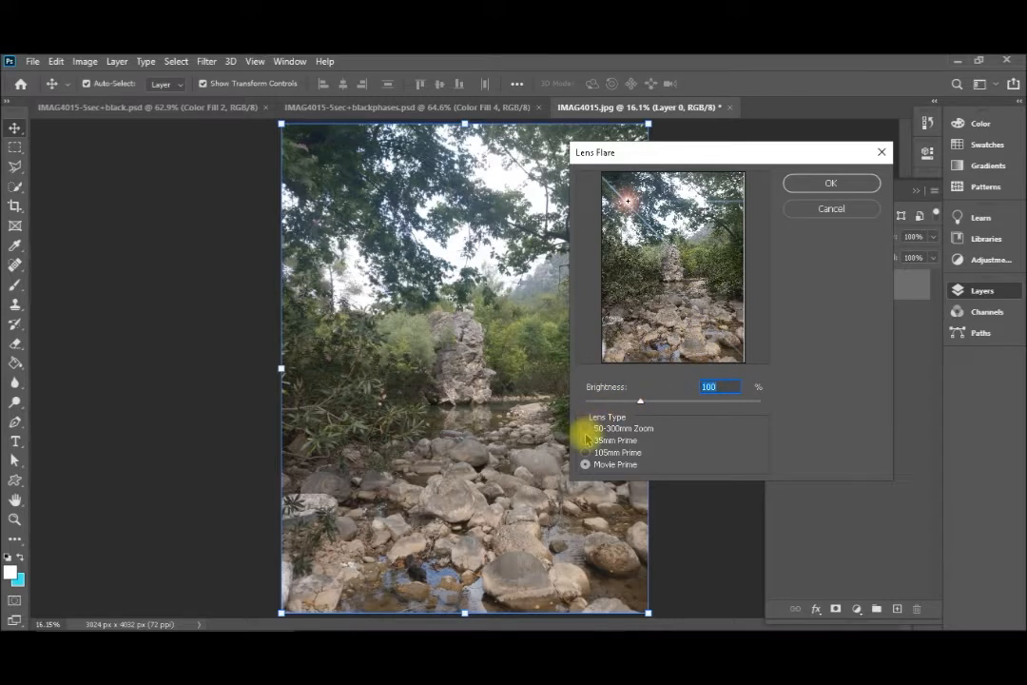
left_click(585, 464)
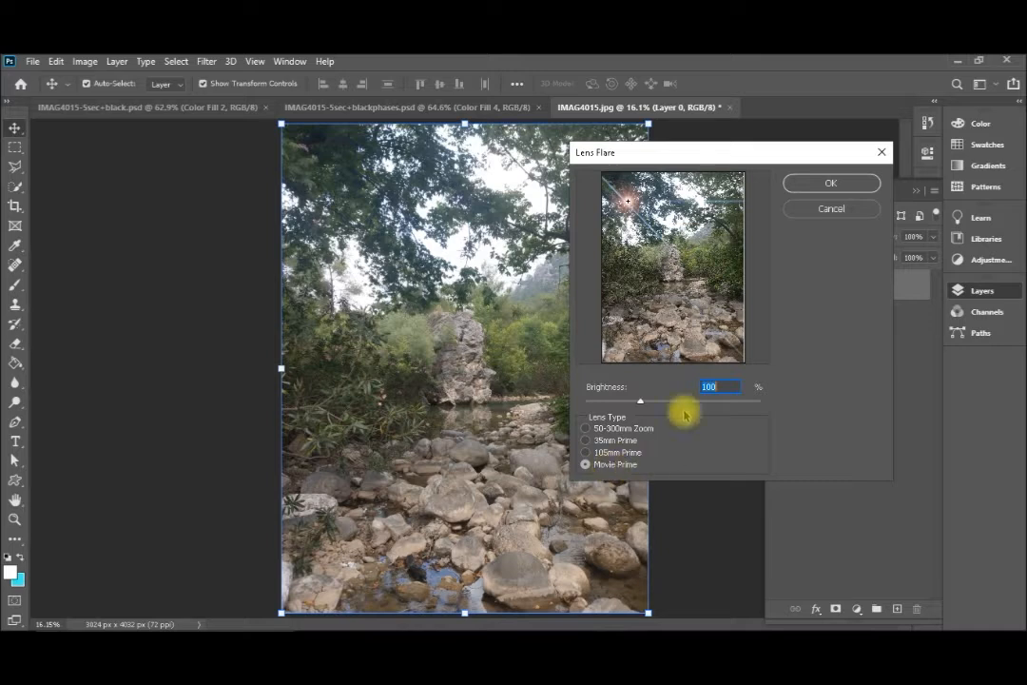
left_click_drag(639, 400, 659, 400)
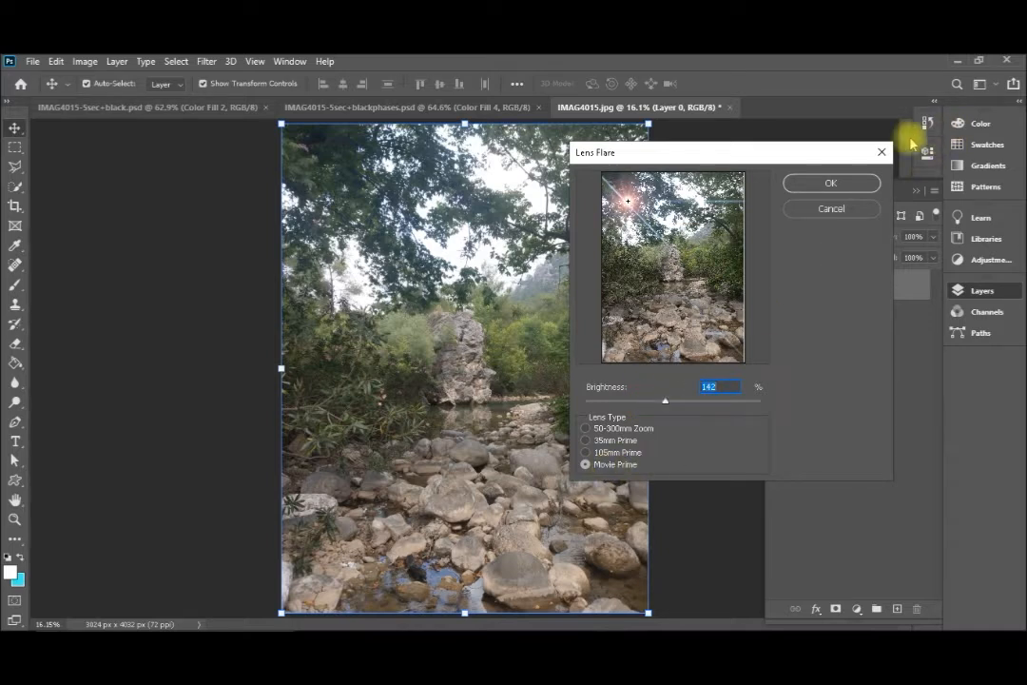
left_click(830, 183)
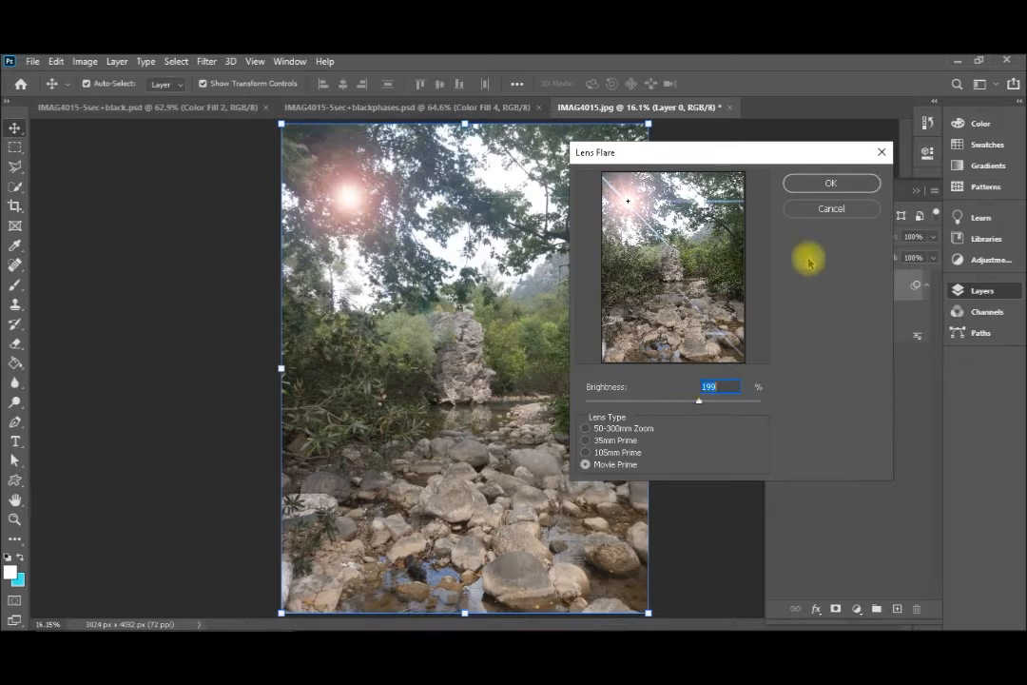
left_click(830, 183)
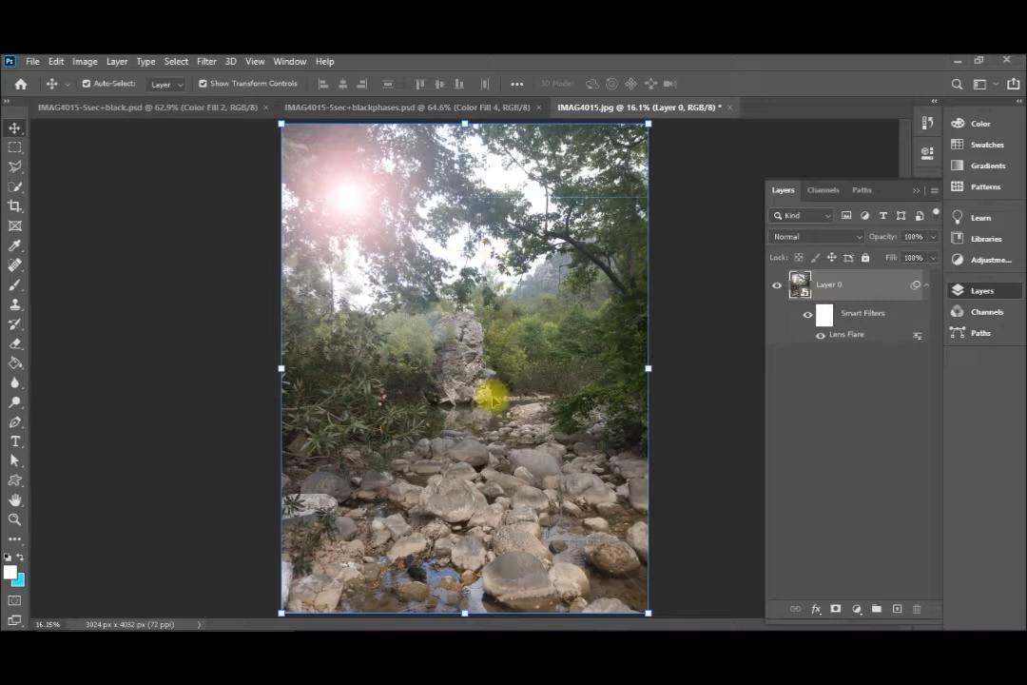
mouse_move(765, 281)
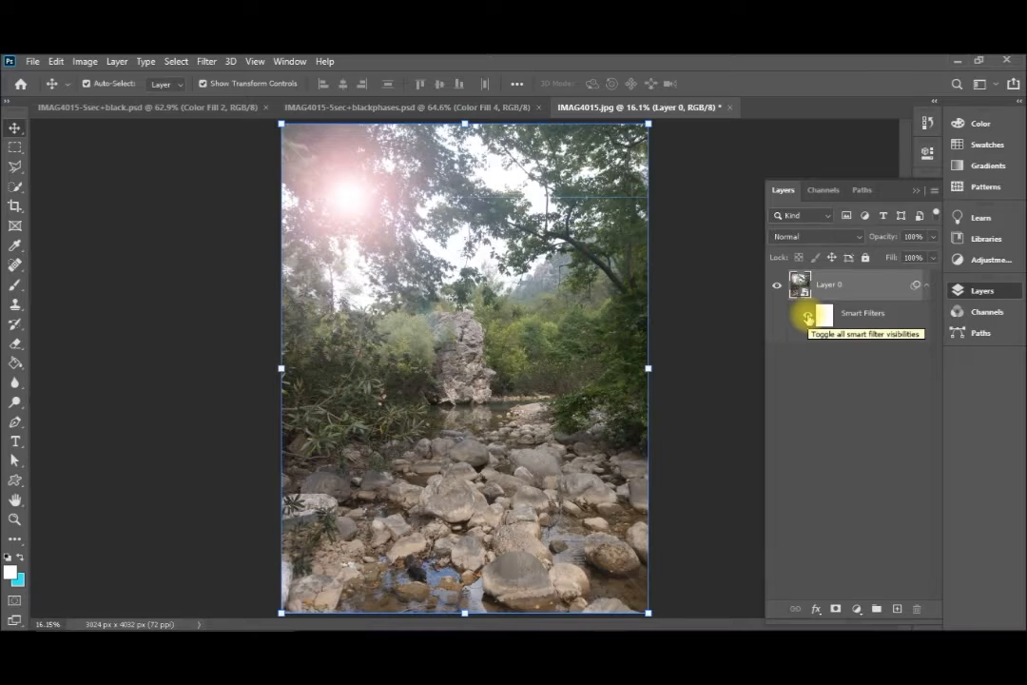
Step: Hide Layer 0's Lens Flare smart filter and show the new fill/adjustment layer list
left_click(807, 315)
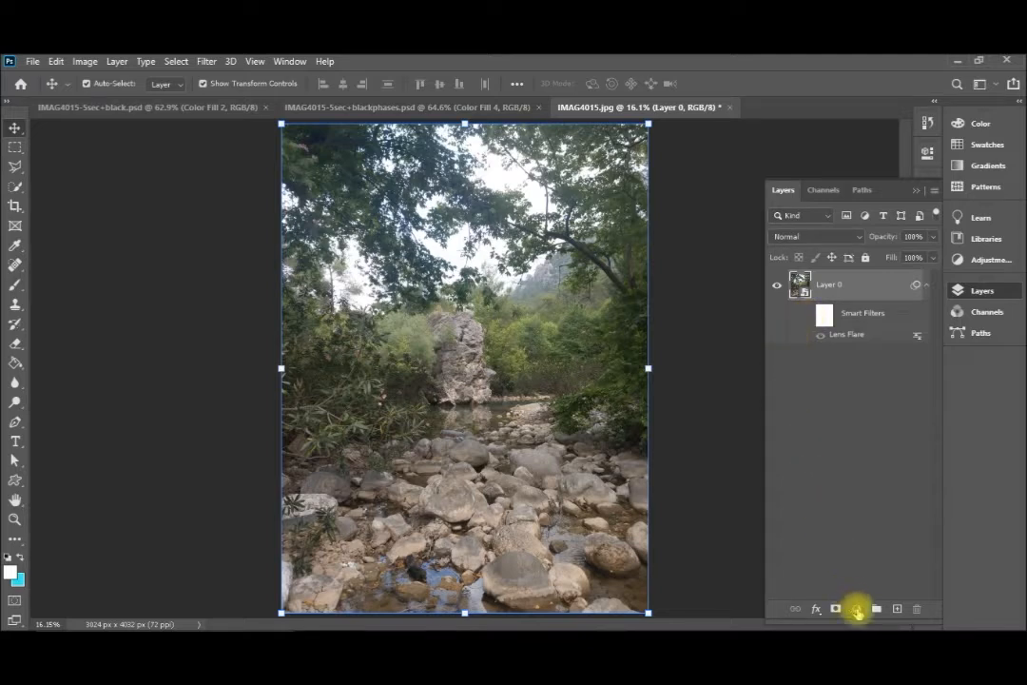
left_click(856, 609)
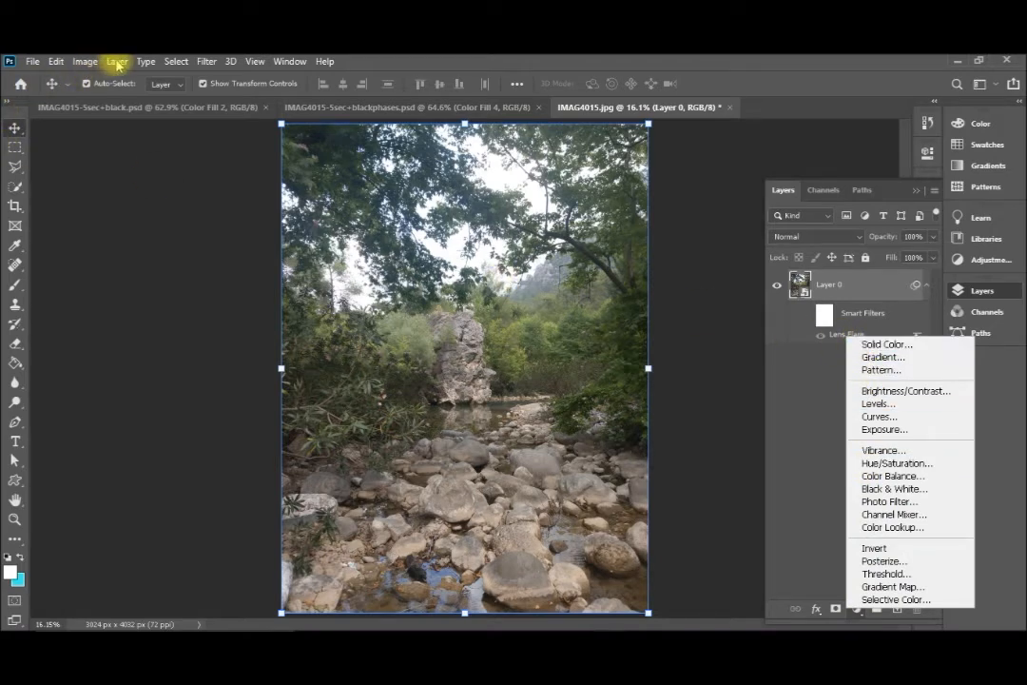
Step: Add a Solid Color fill layer set to black (000000)
left_click(116, 61)
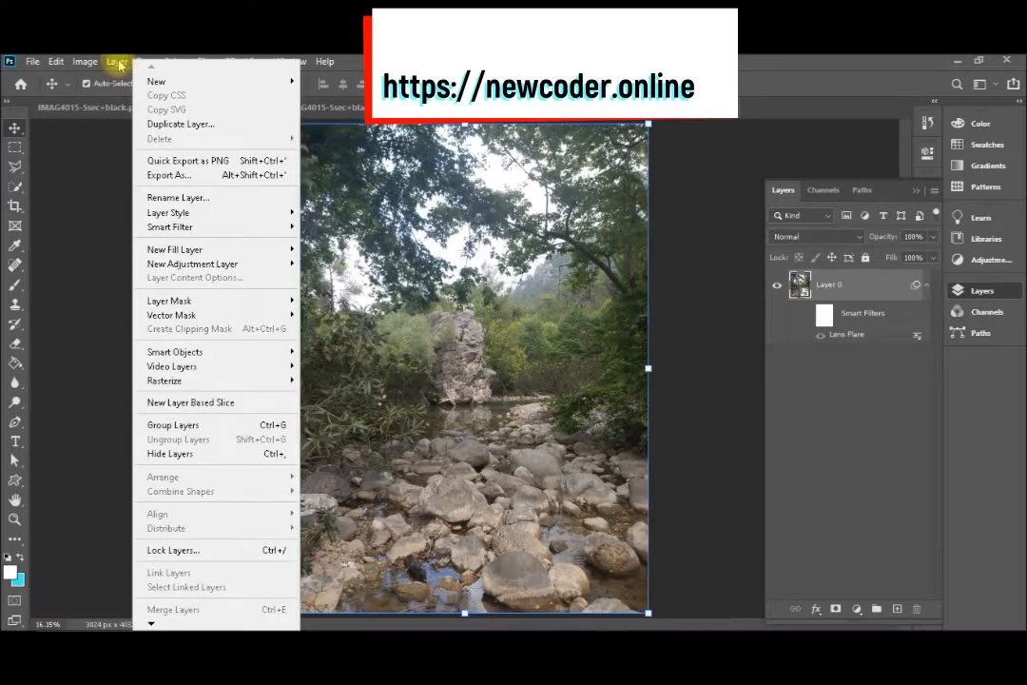
mouse_move(171, 212)
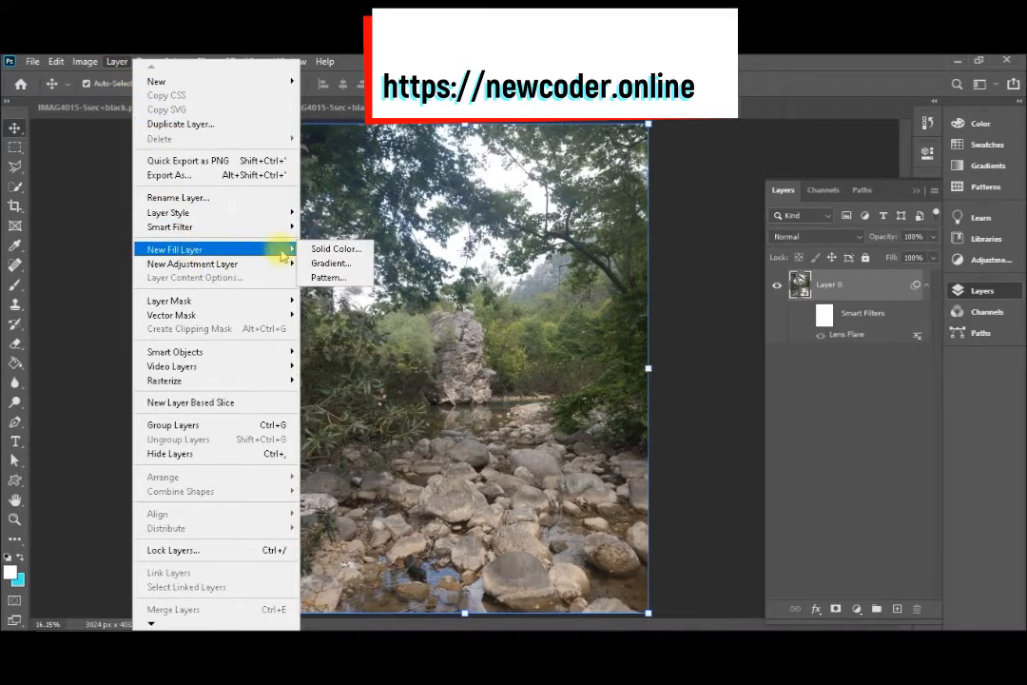
left_click(336, 248)
type("00000")
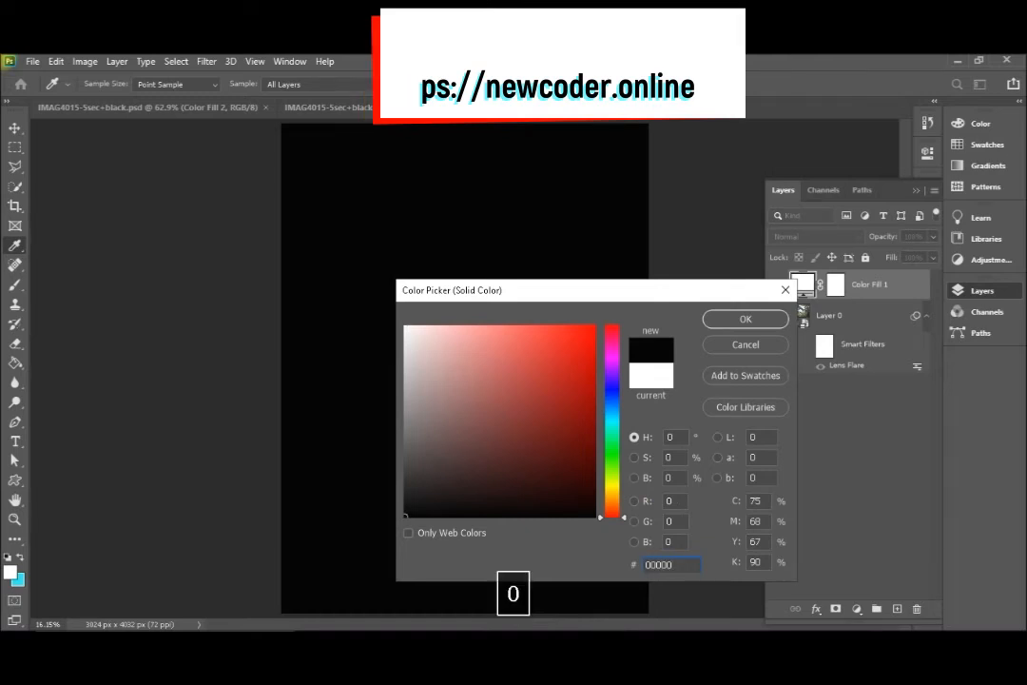
key("backspace")
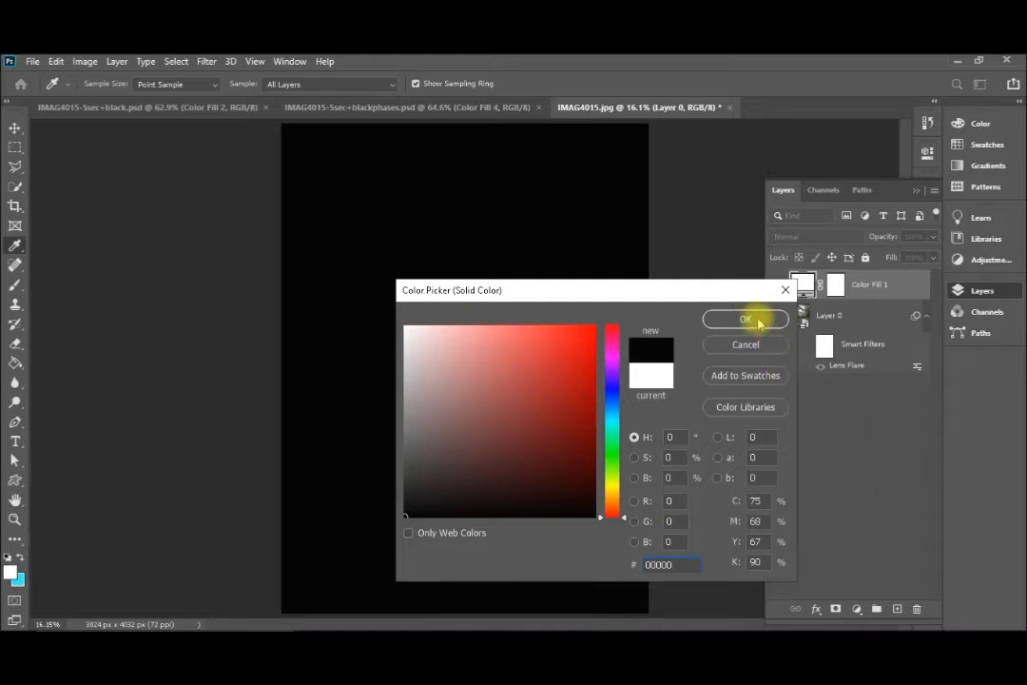
left_click(745, 318)
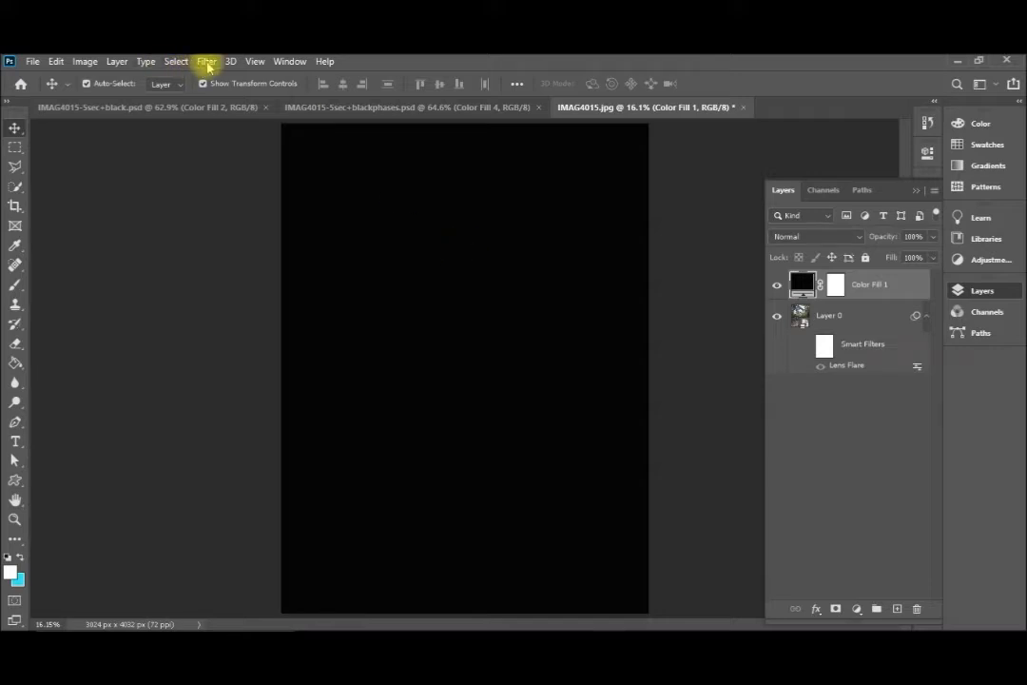
Step: Render a Lens Flare on Color Fill 1, converting it to a smart object first
left_click(207, 61)
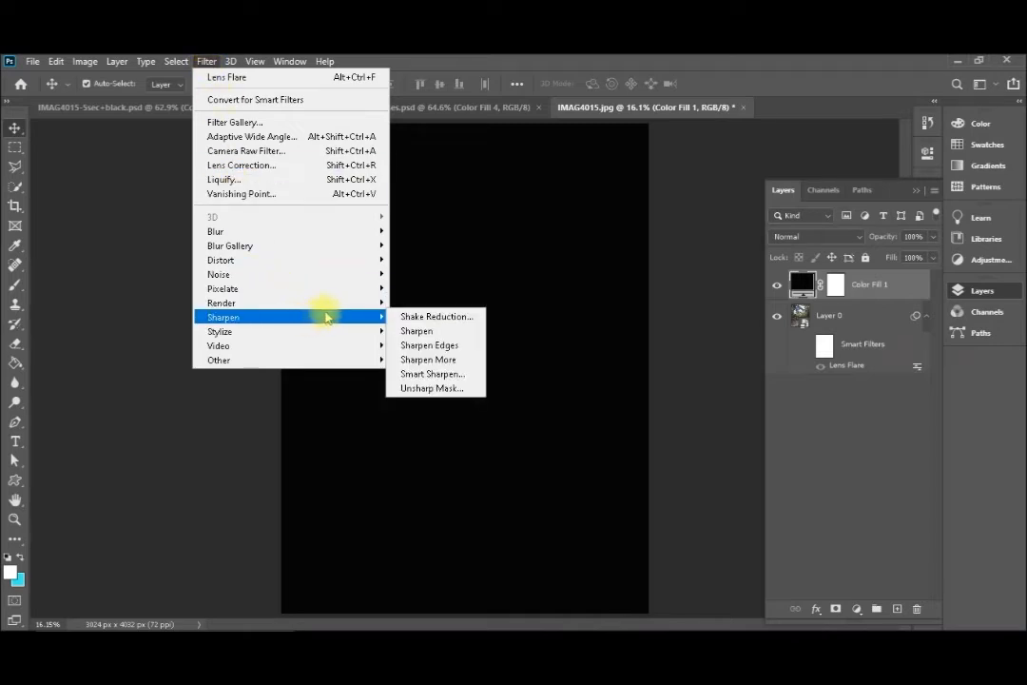
mouse_move(221, 302)
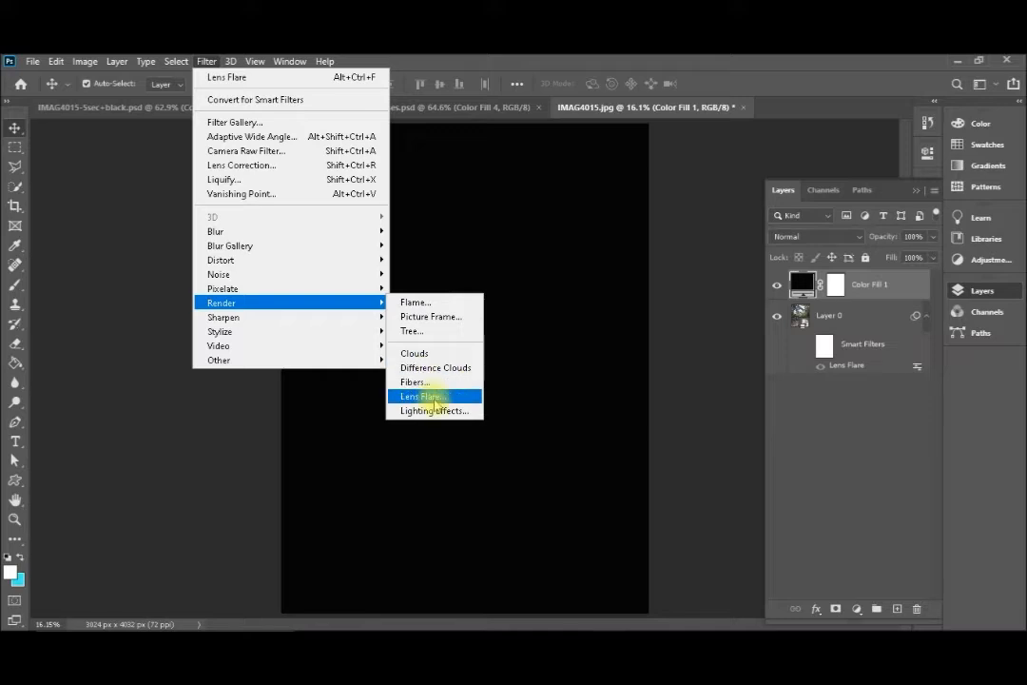
left_click(421, 396)
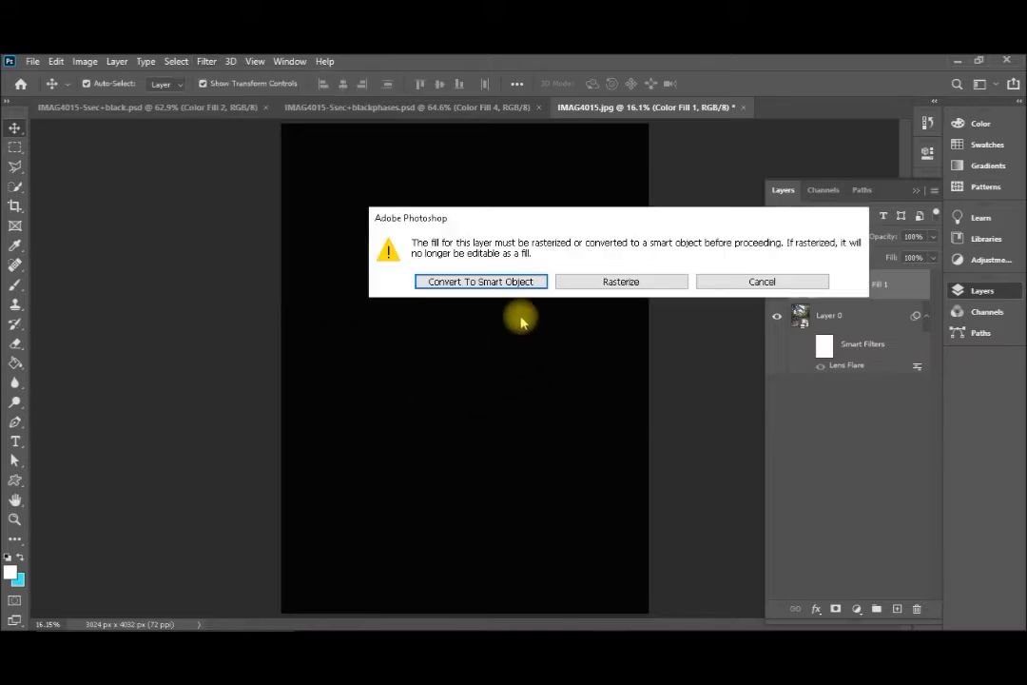
left_click(620, 281)
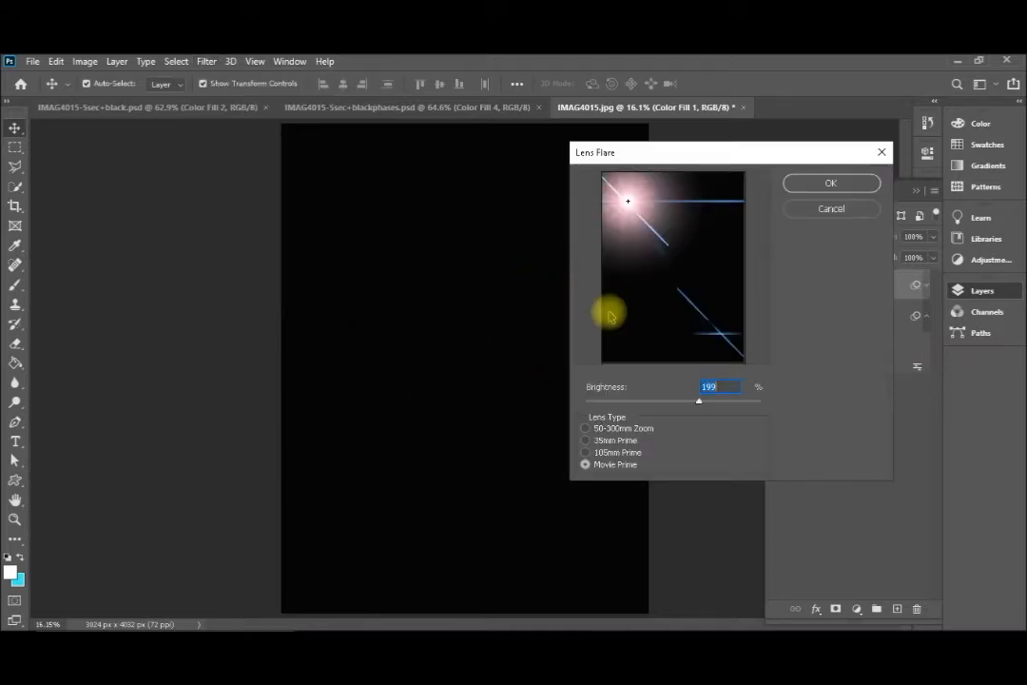
mouse_move(755, 285)
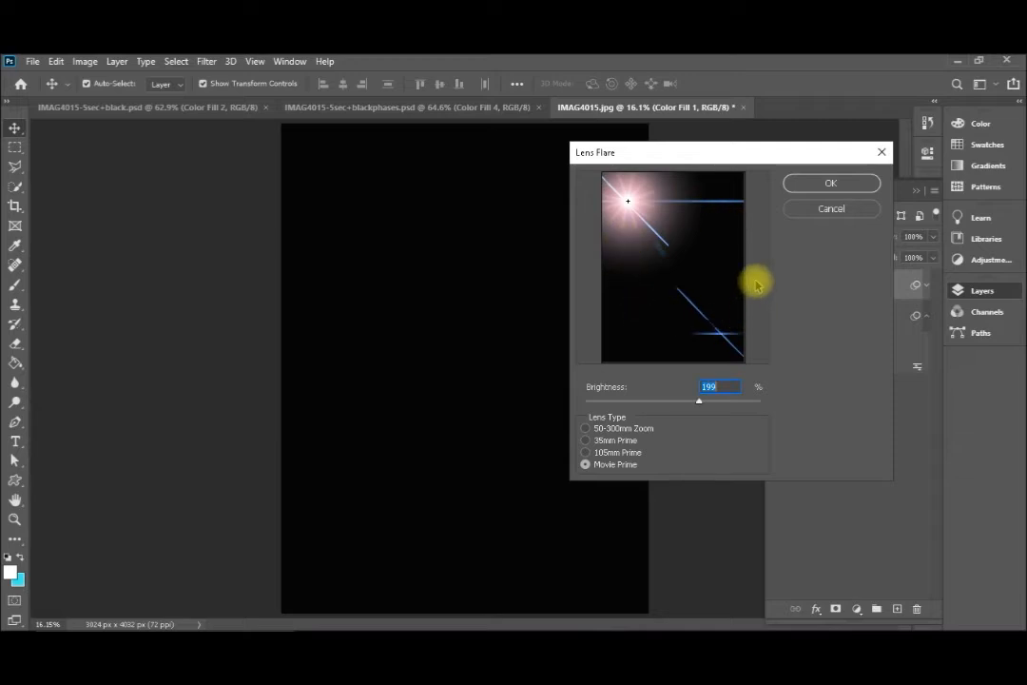
mouse_move(751, 426)
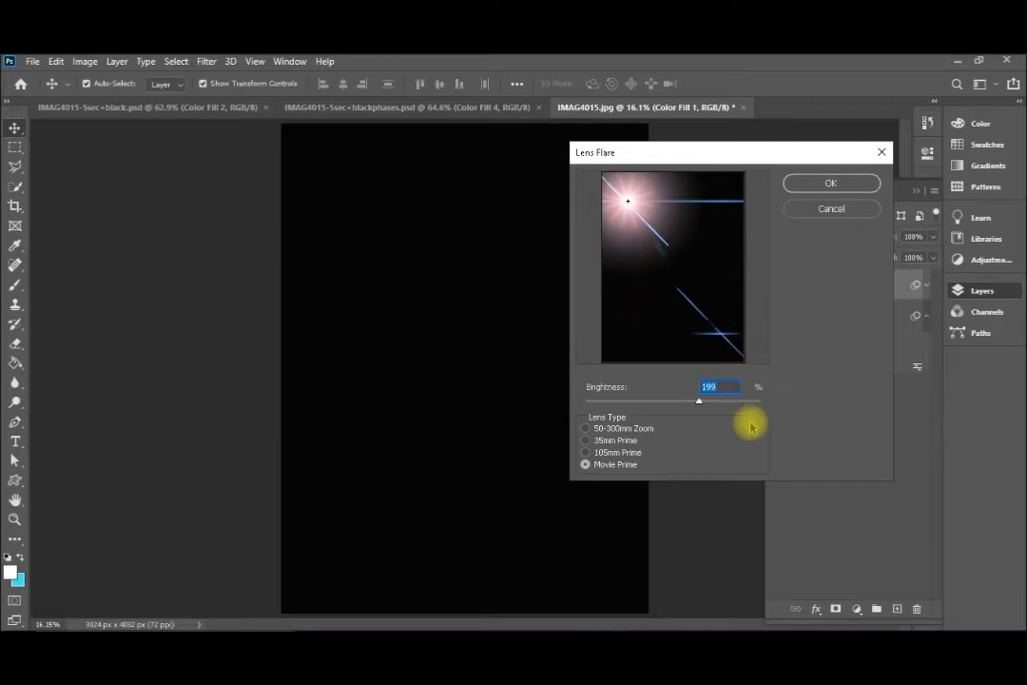
mouse_move(830, 183)
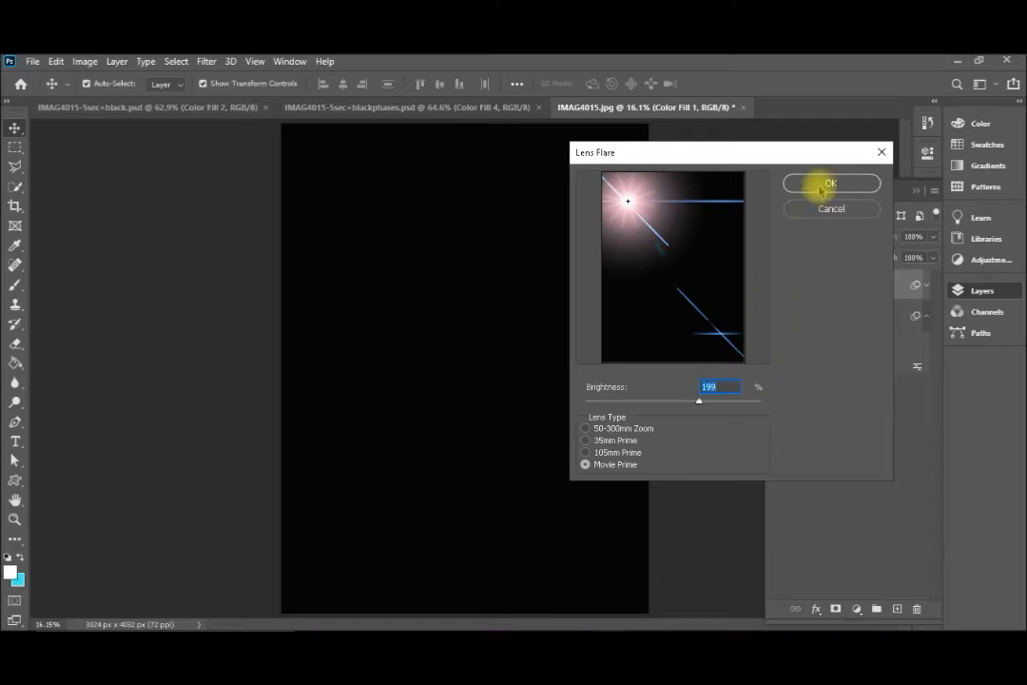
left_click(830, 182)
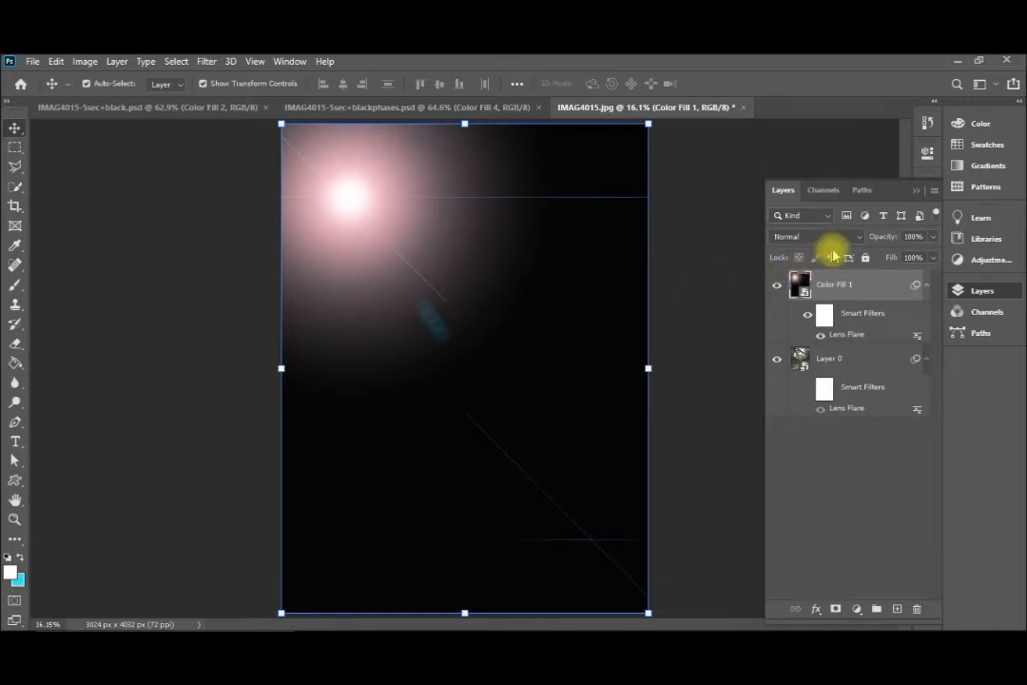
Step: Set Color Fill 1's blend mode to Screen in the Layers panel
left_click(828, 359)
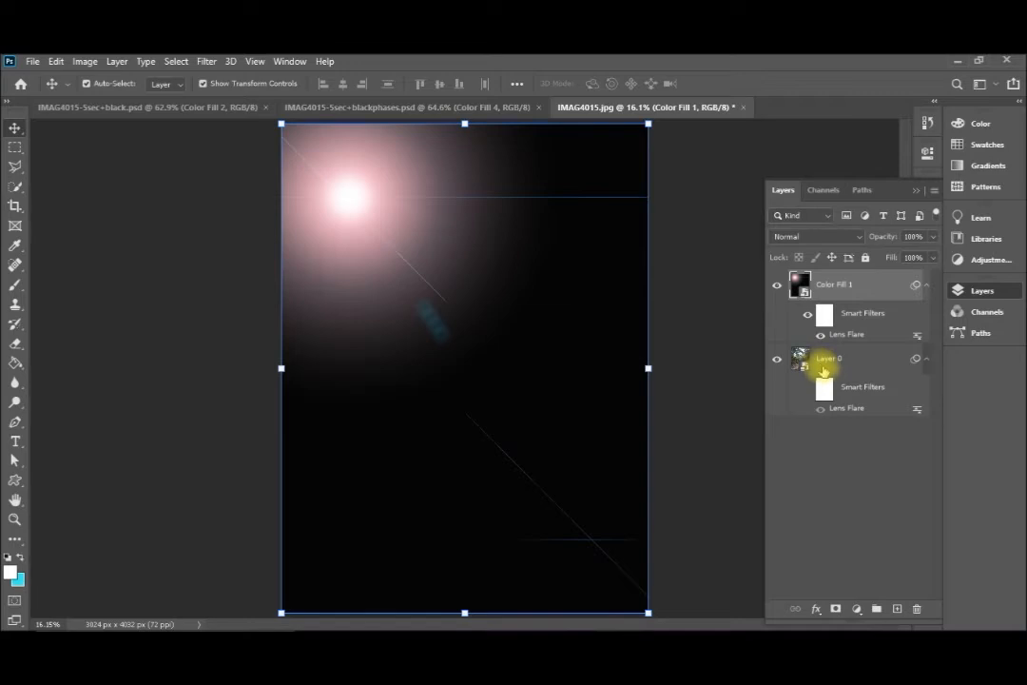
left_click(777, 285)
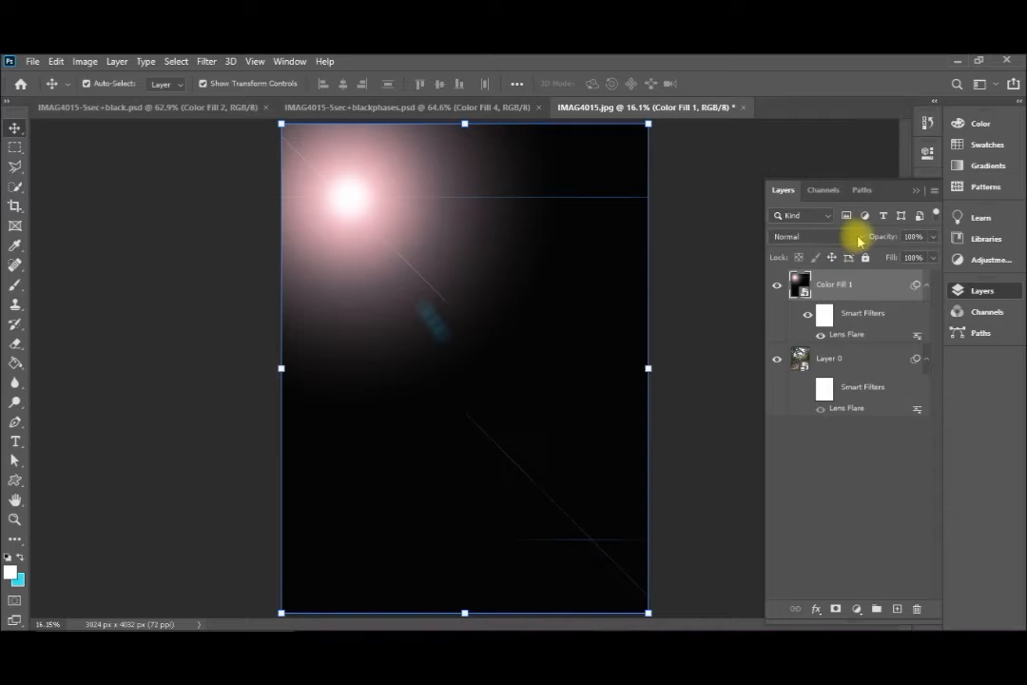
left_click(808, 236)
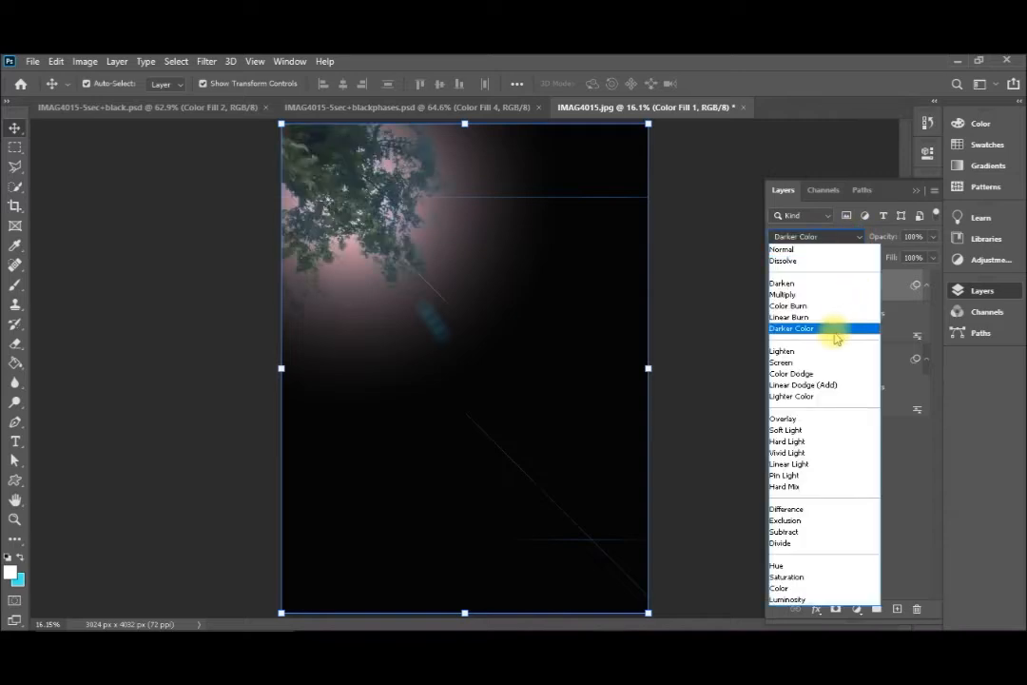
left_click(779, 362)
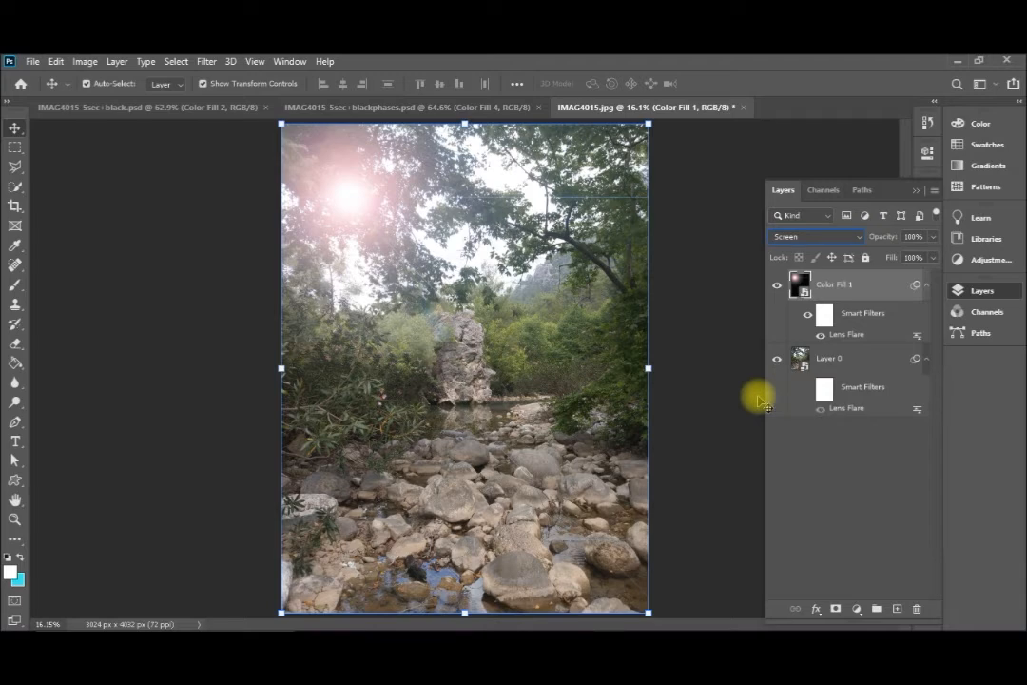
mouse_move(854, 360)
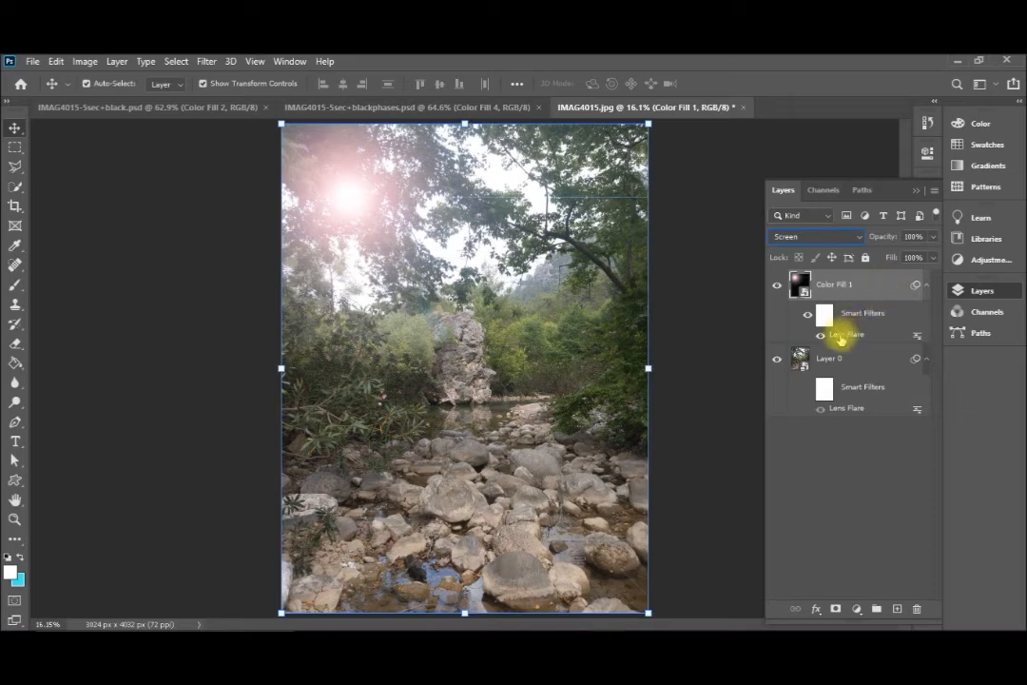
Step: Reopen Color Fill 1's Lens Flare filter and switch it to 35mm Prime
double_click(846, 334)
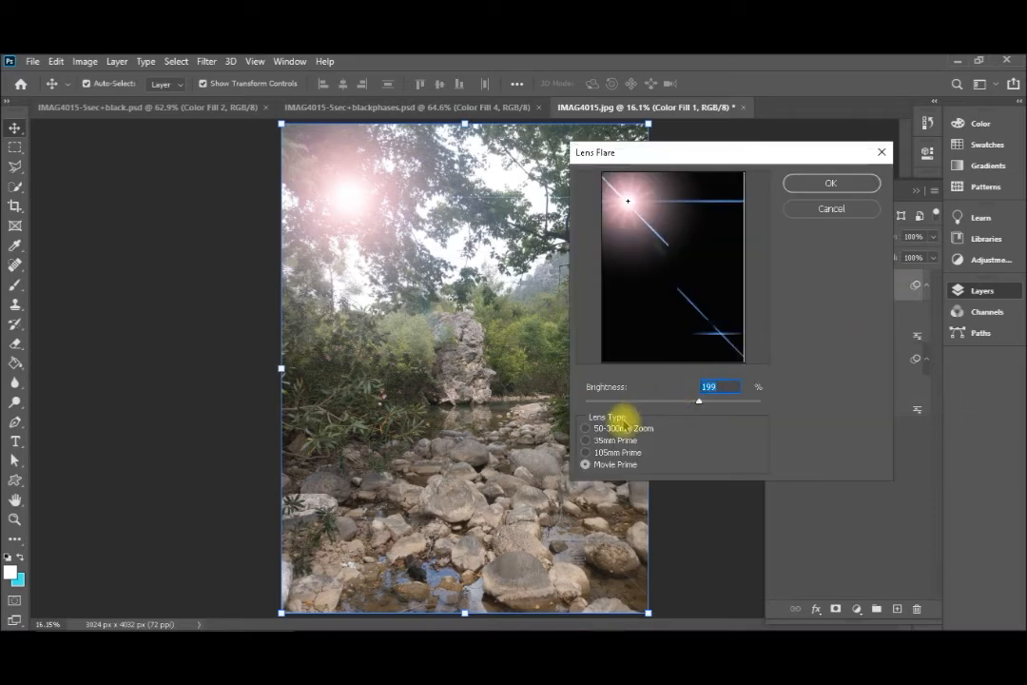
left_click(587, 428)
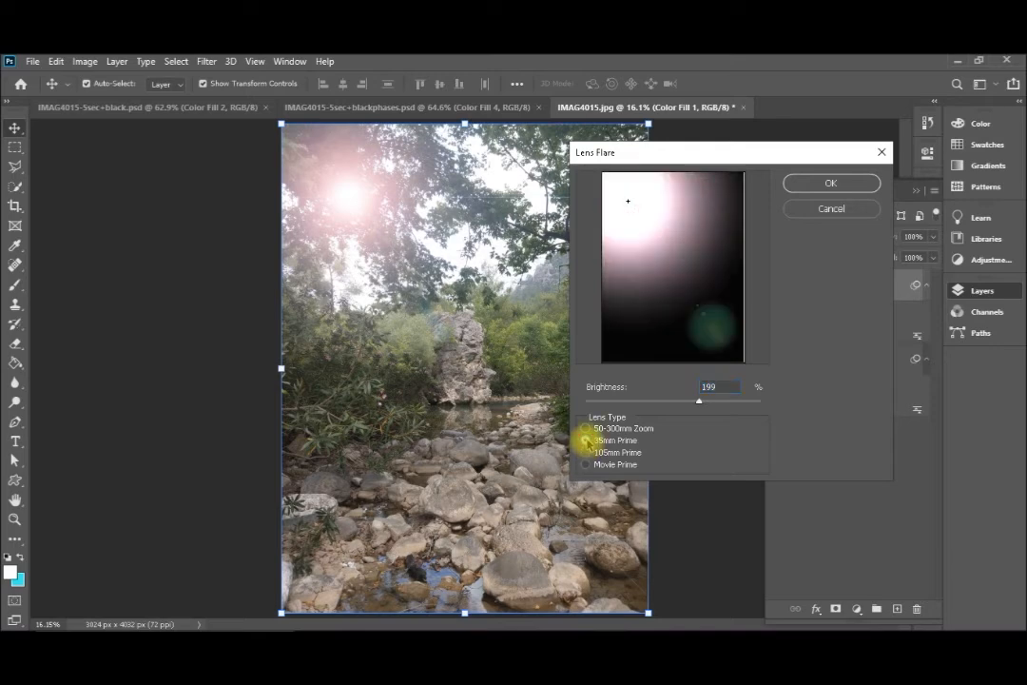
left_click(586, 439)
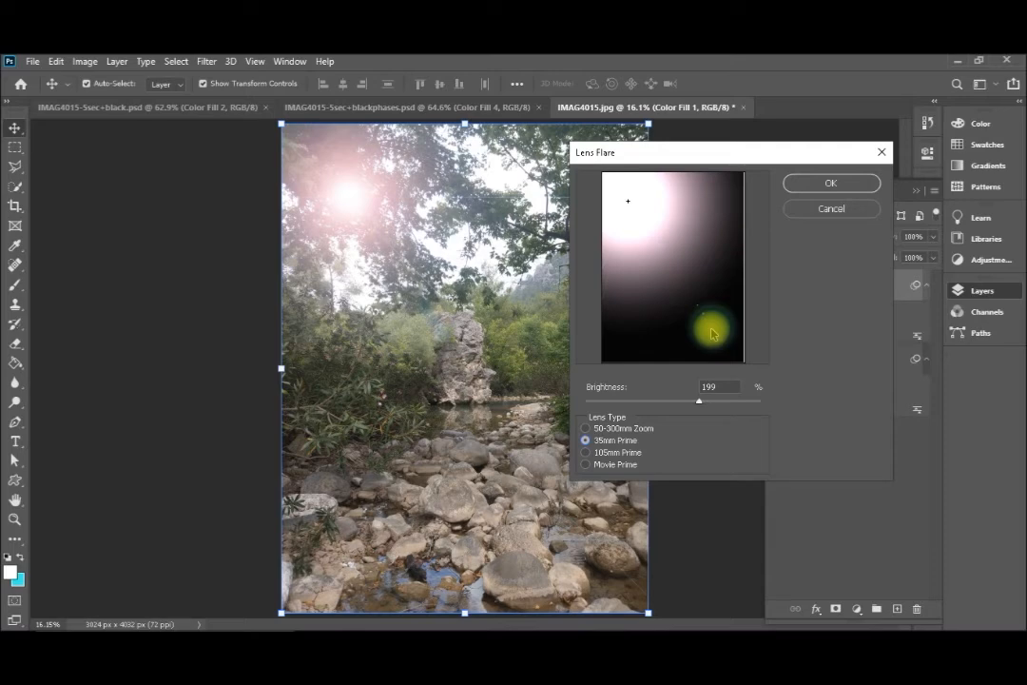
left_click_drag(713, 333, 673, 365)
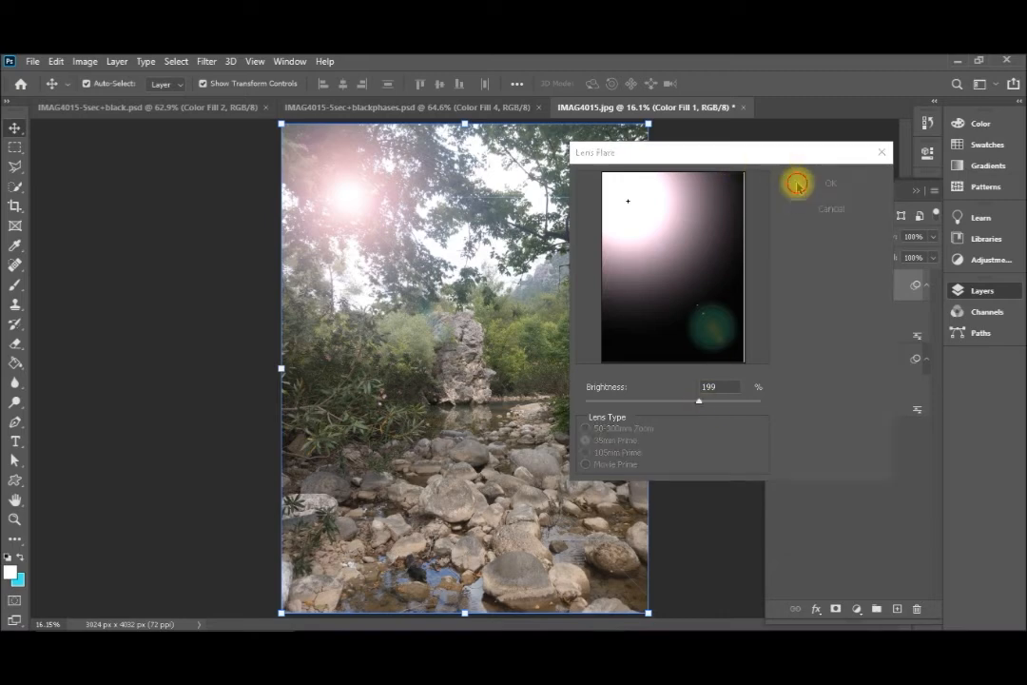
left_click(830, 182)
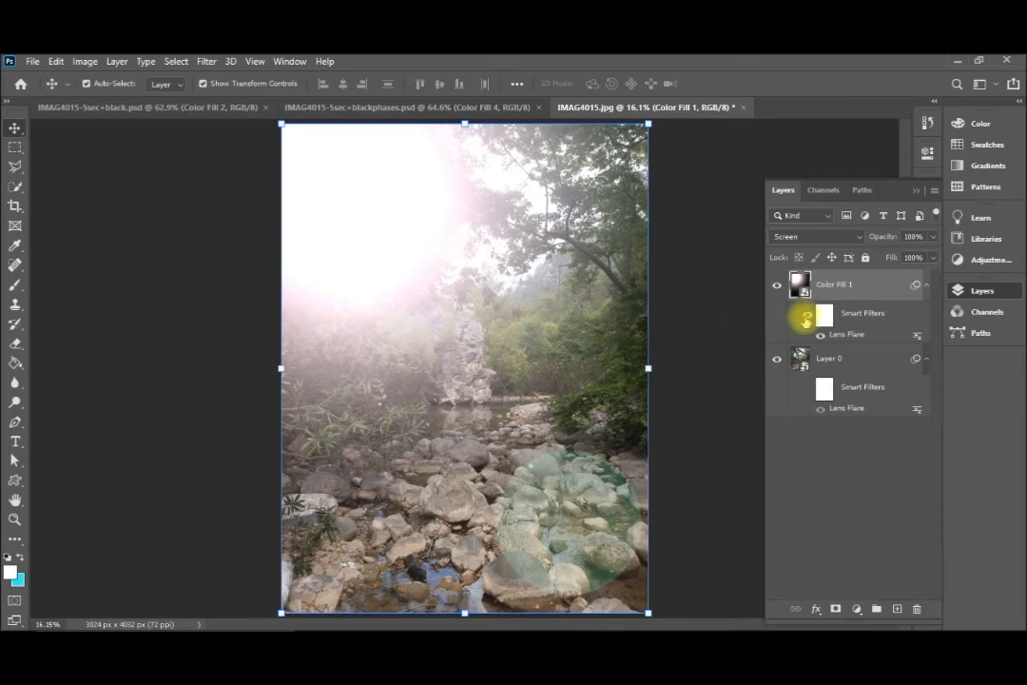
Step: Lower the Lens Flare smart filter's brightness to 118% on Color Fill 1
double_click(845, 333)
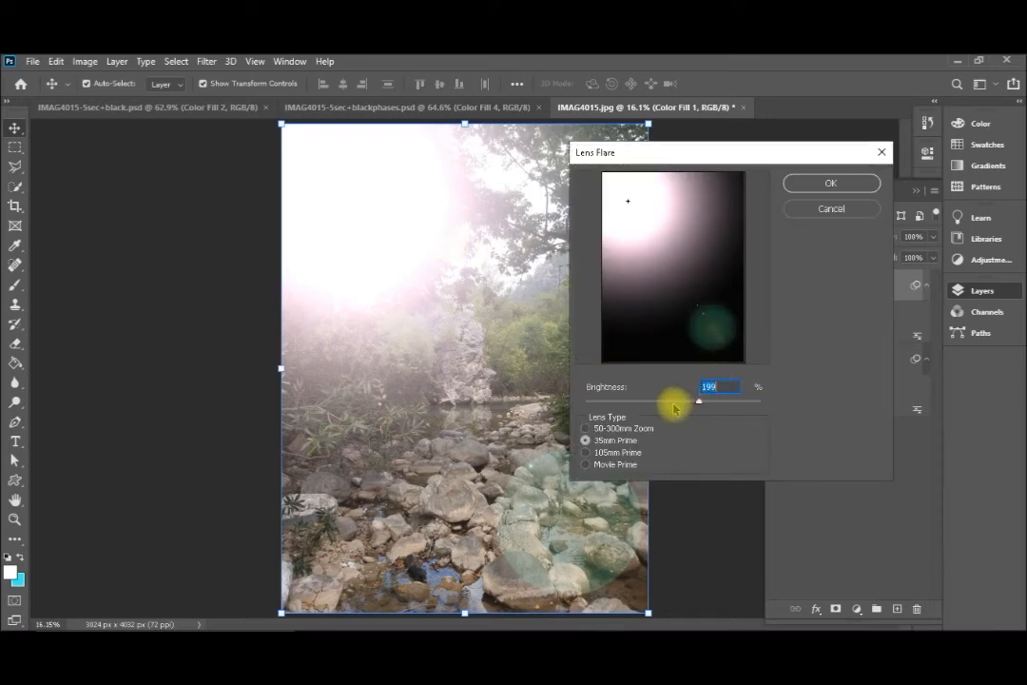
left_click_drag(699, 402, 653, 402)
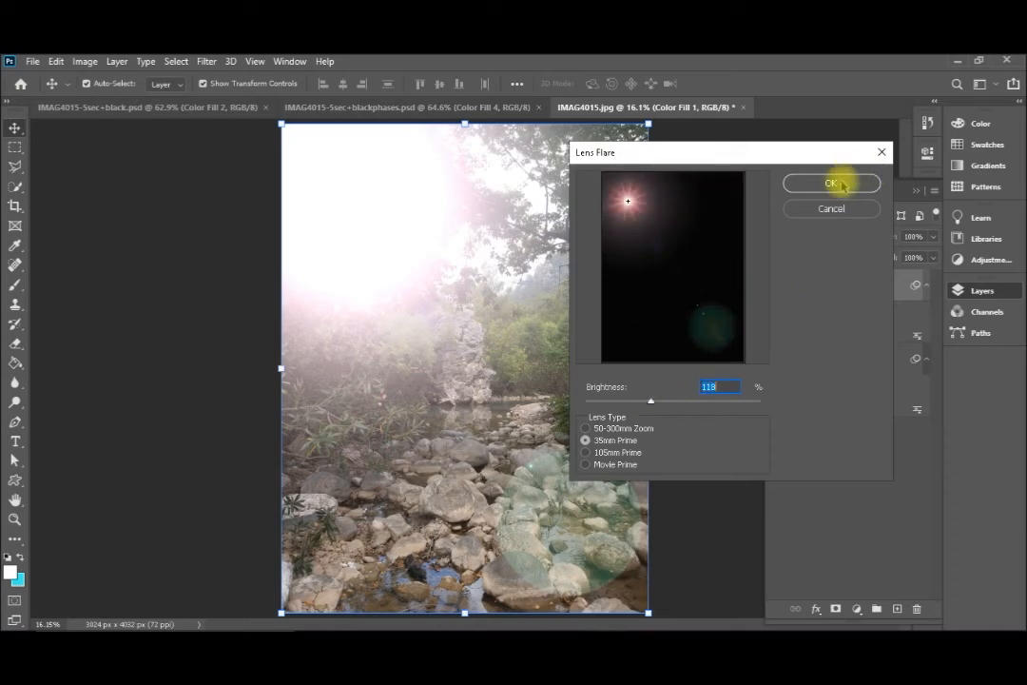
left_click(831, 182)
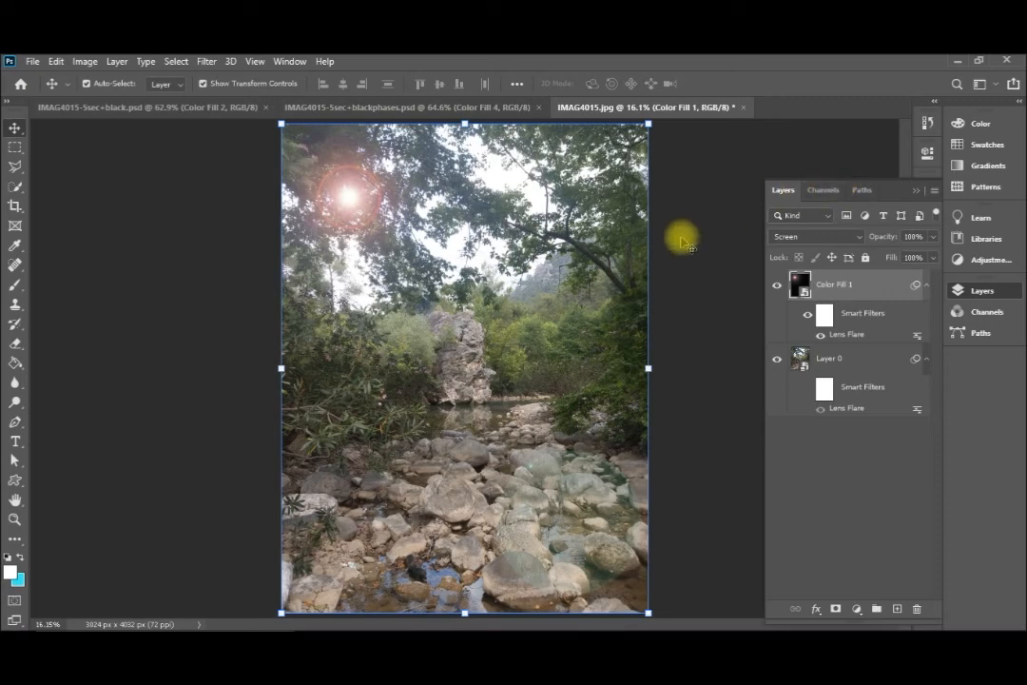
mouse_move(635, 305)
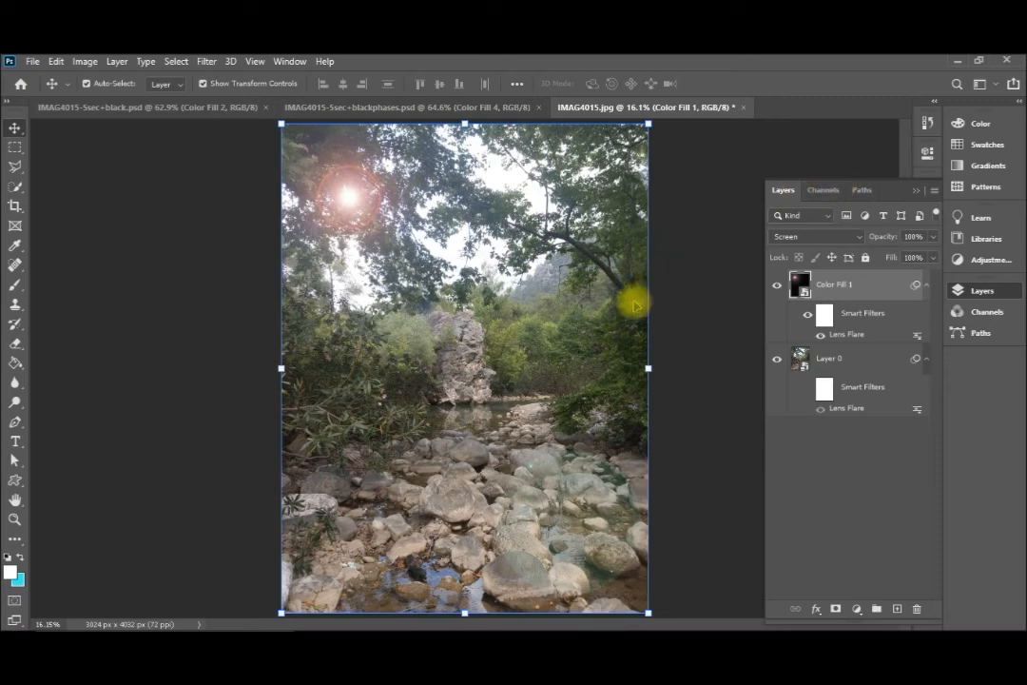
mouse_move(717, 316)
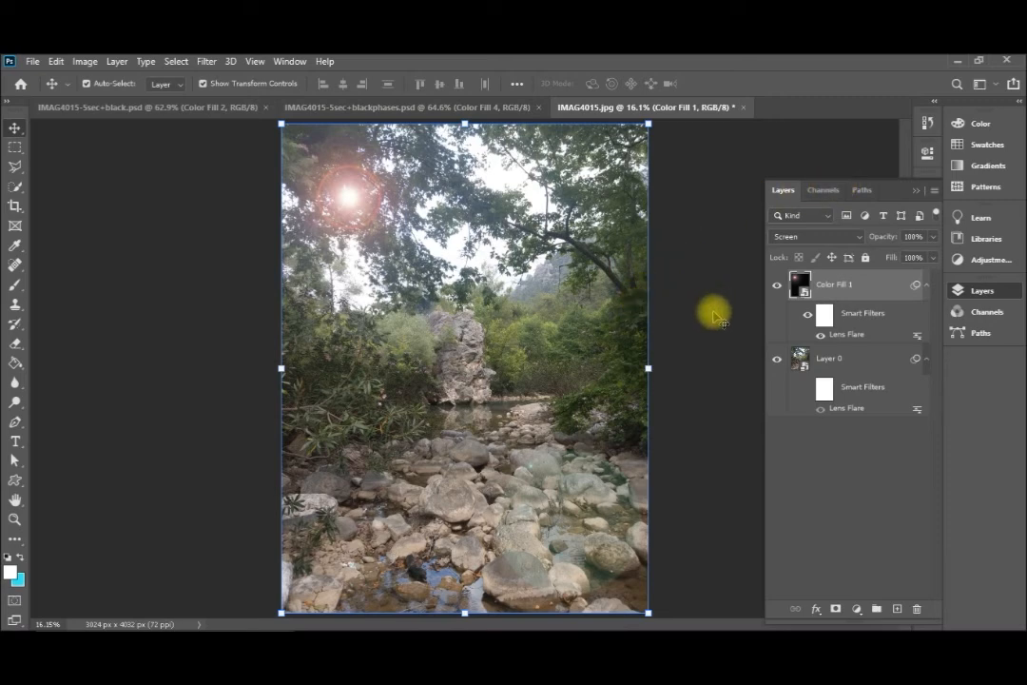